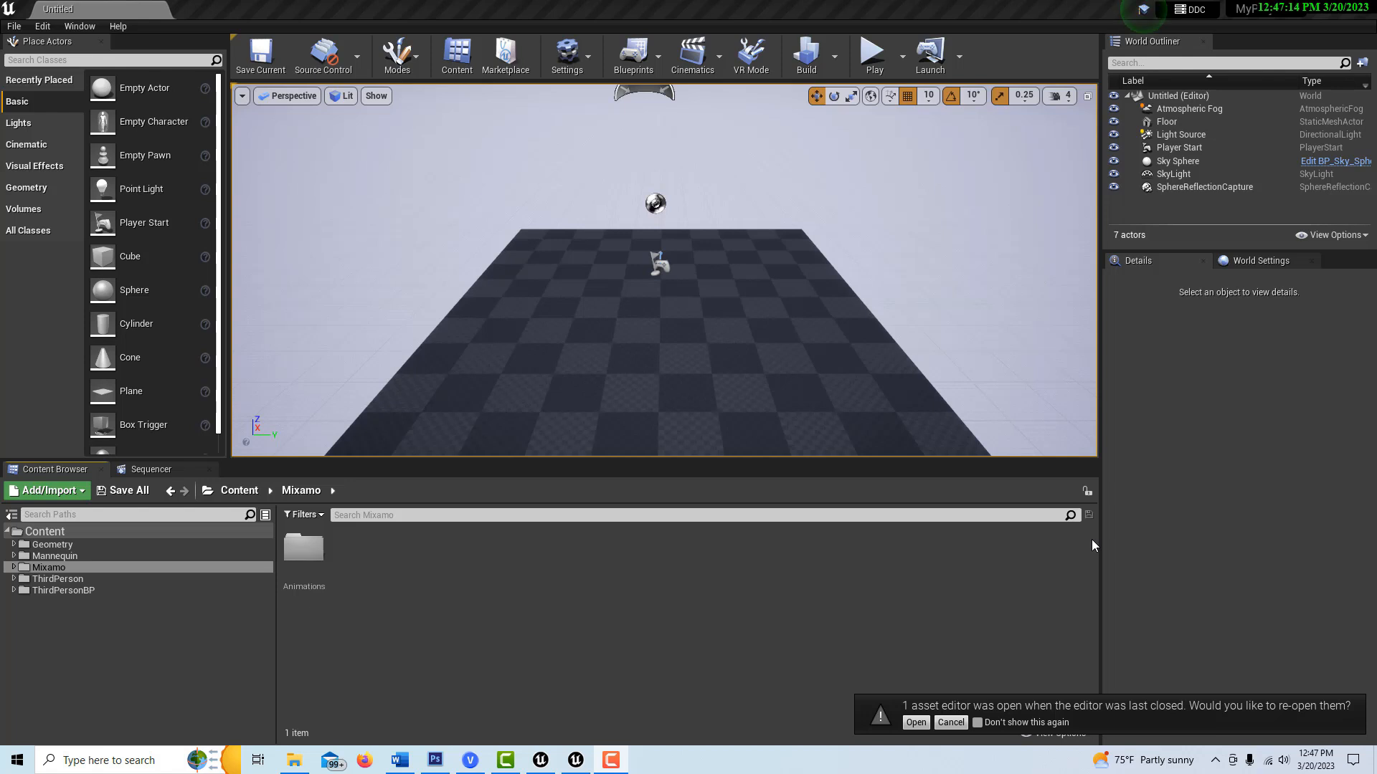
pyautogui.moveTo(1141, 540)
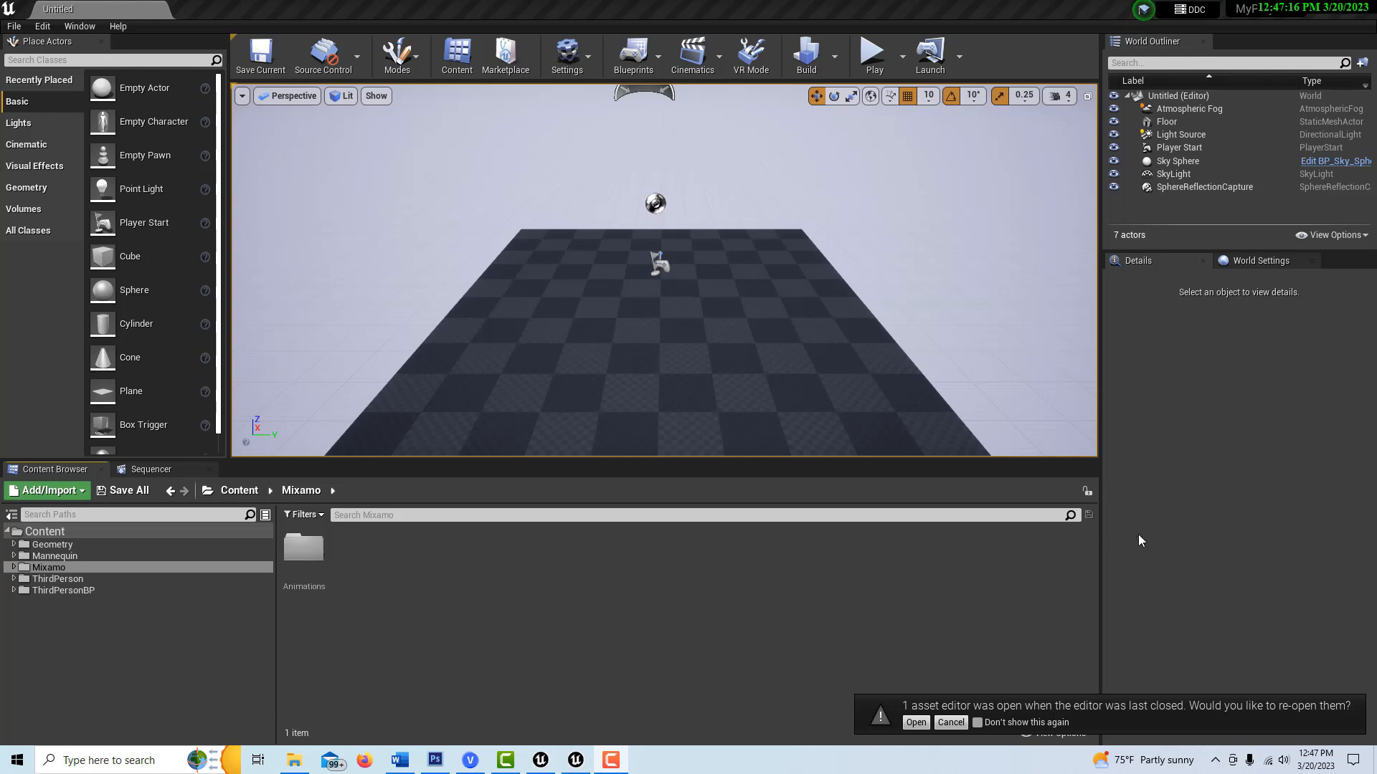
pyautogui.moveTo(613, 633)
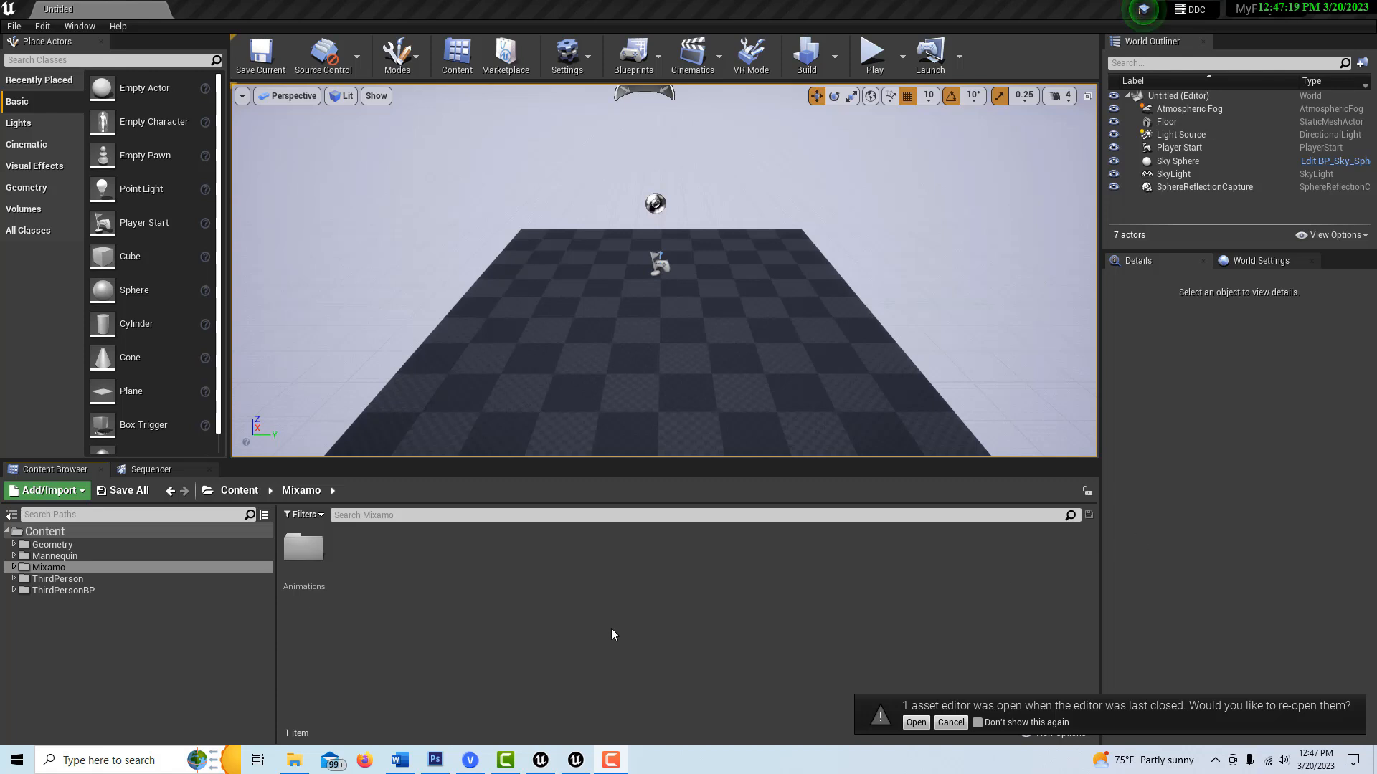
pyautogui.moveTo(564, 599)
pyautogui.write('m')
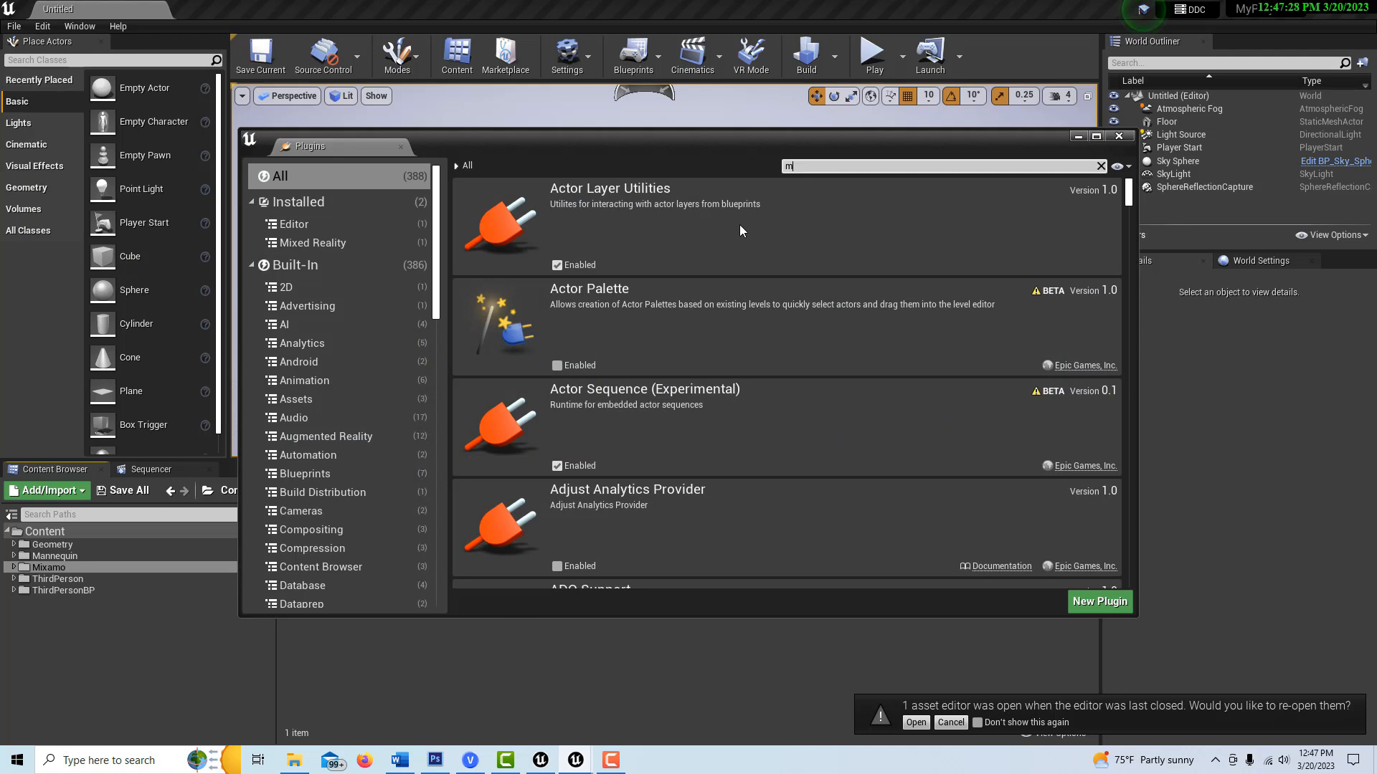
# - Import X Bot.fbx into /Game/Mixamo with Import All, bringing in mesh, skeleton, physics asset and materials
pyautogui.write('ix')
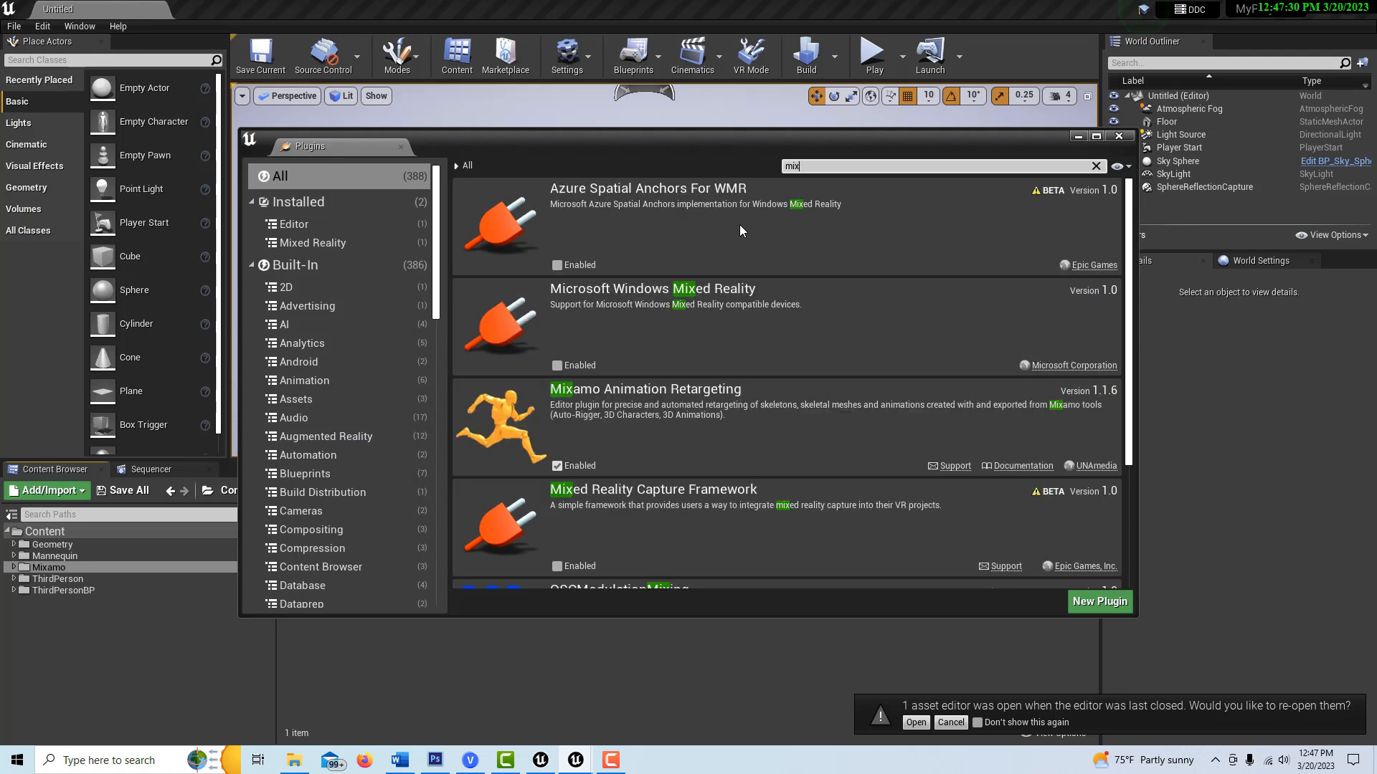
pyautogui.moveTo(1096, 325)
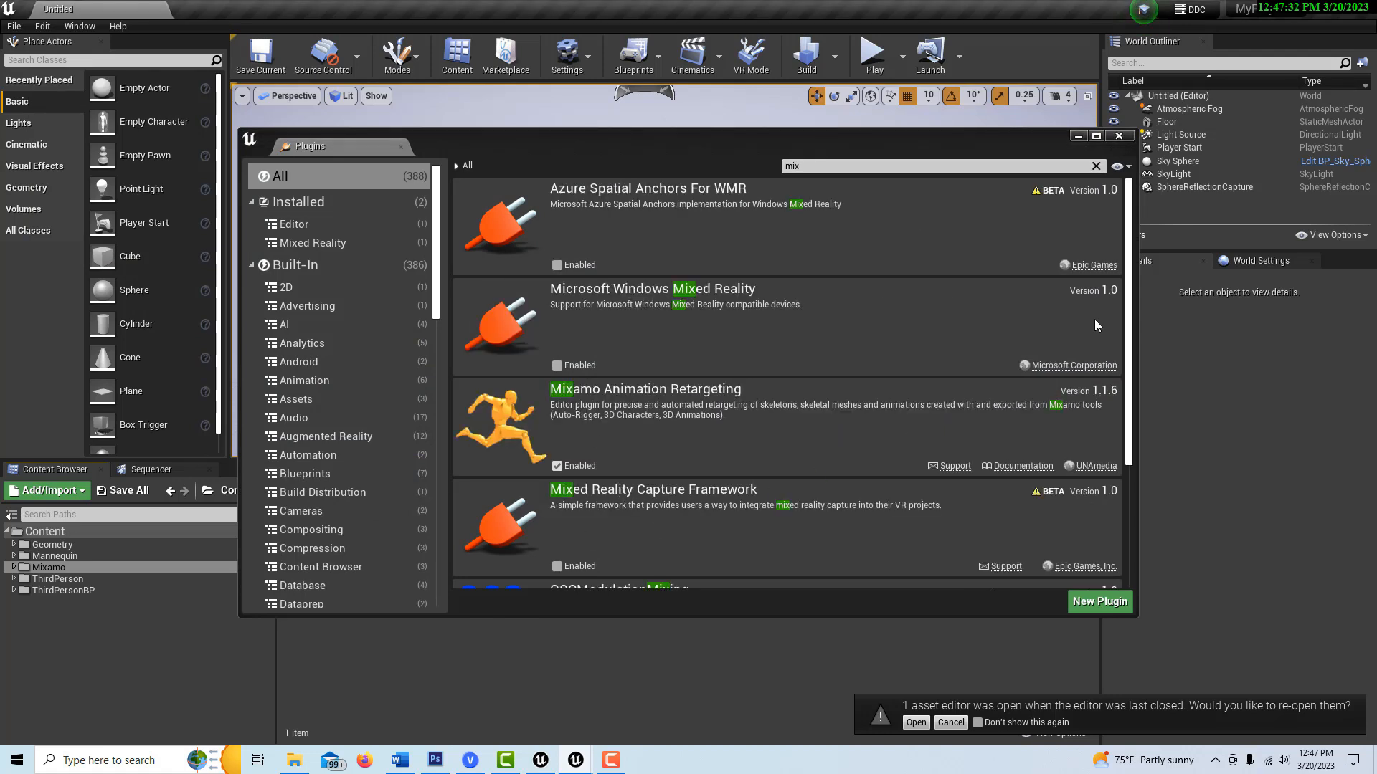
pyautogui.click(1119, 136)
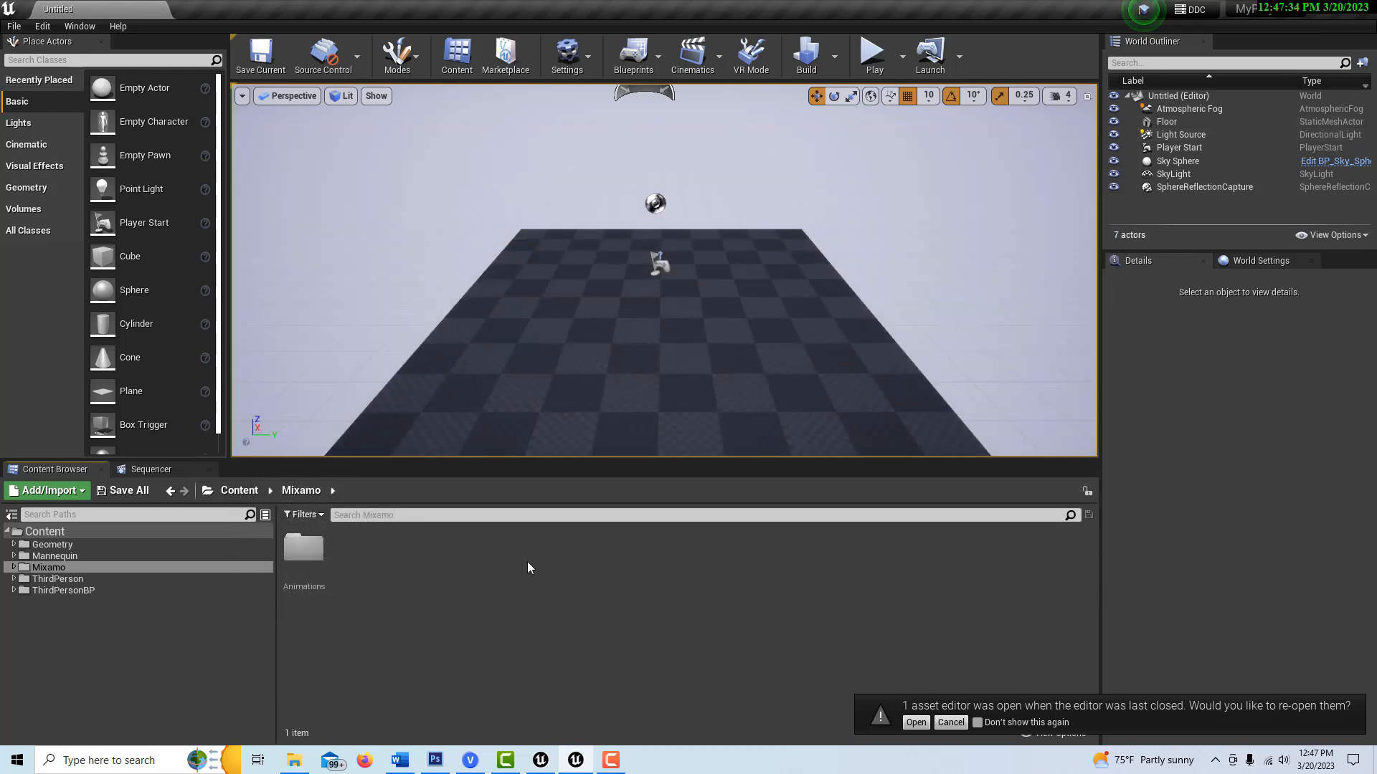
pyautogui.moveTo(518, 583)
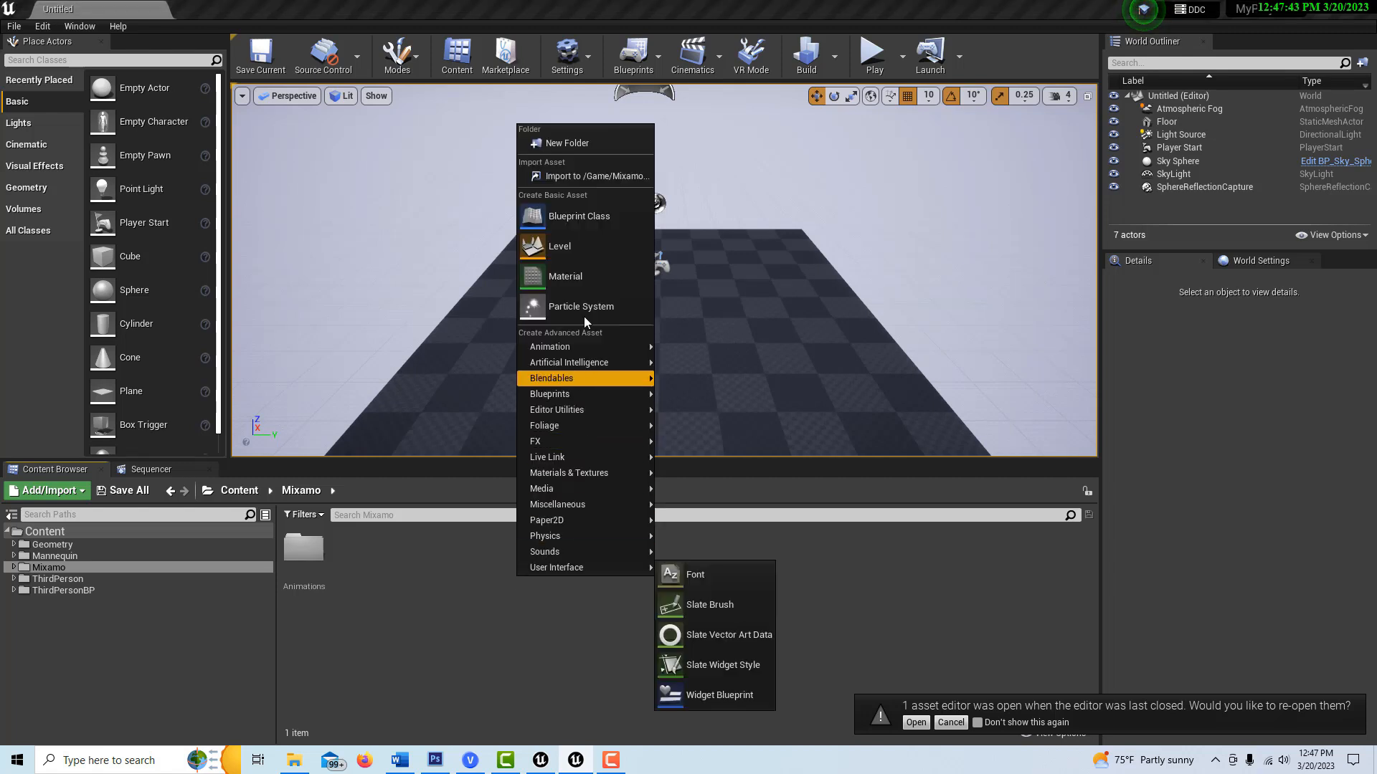
pyautogui.click(598, 176)
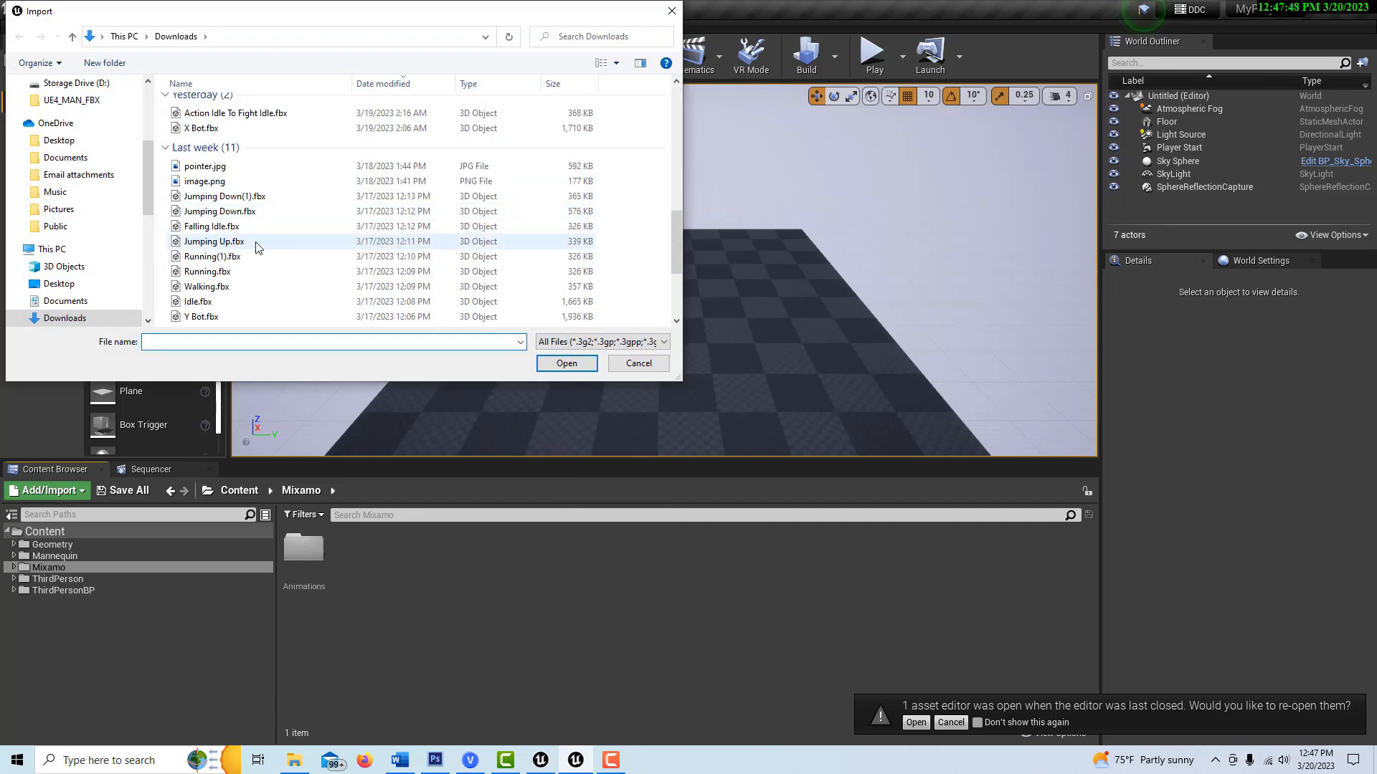
pyautogui.click(200, 168)
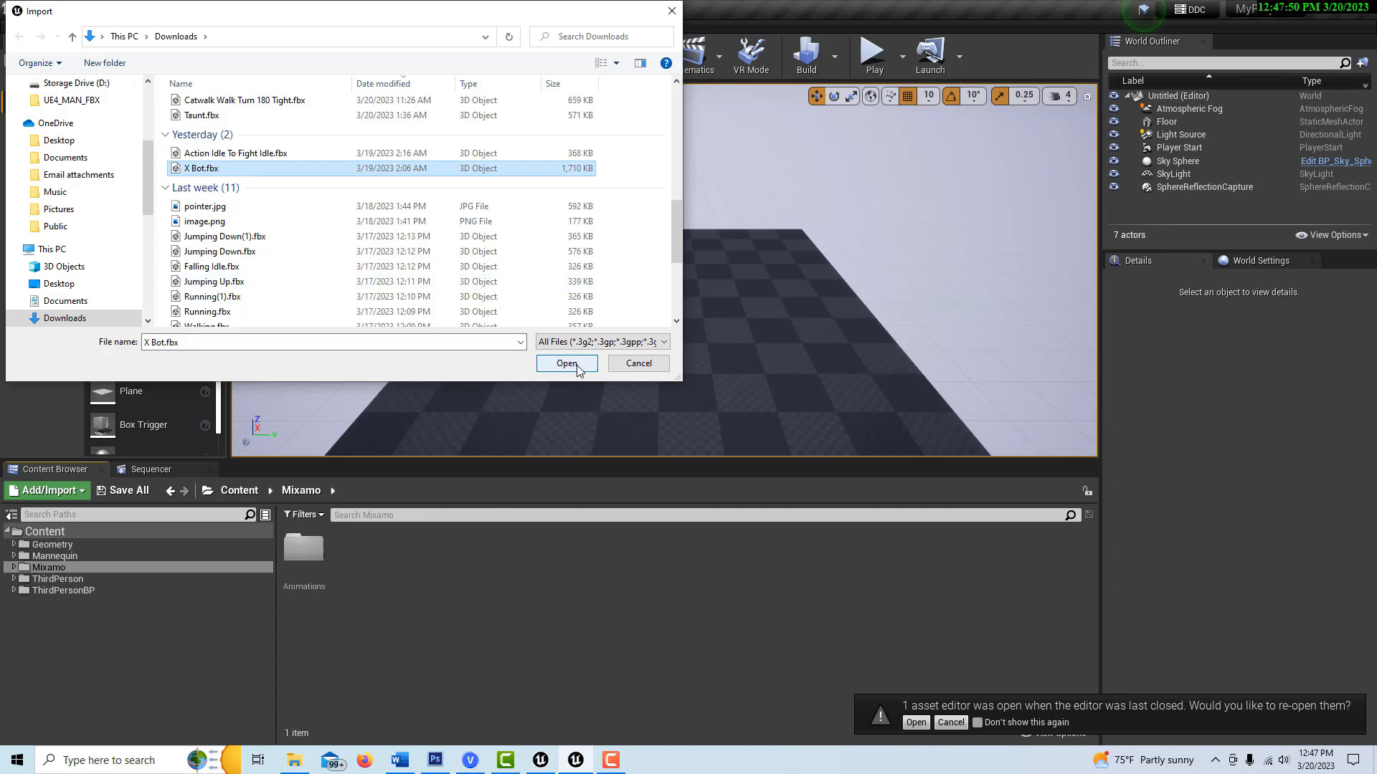
pyautogui.click(567, 364)
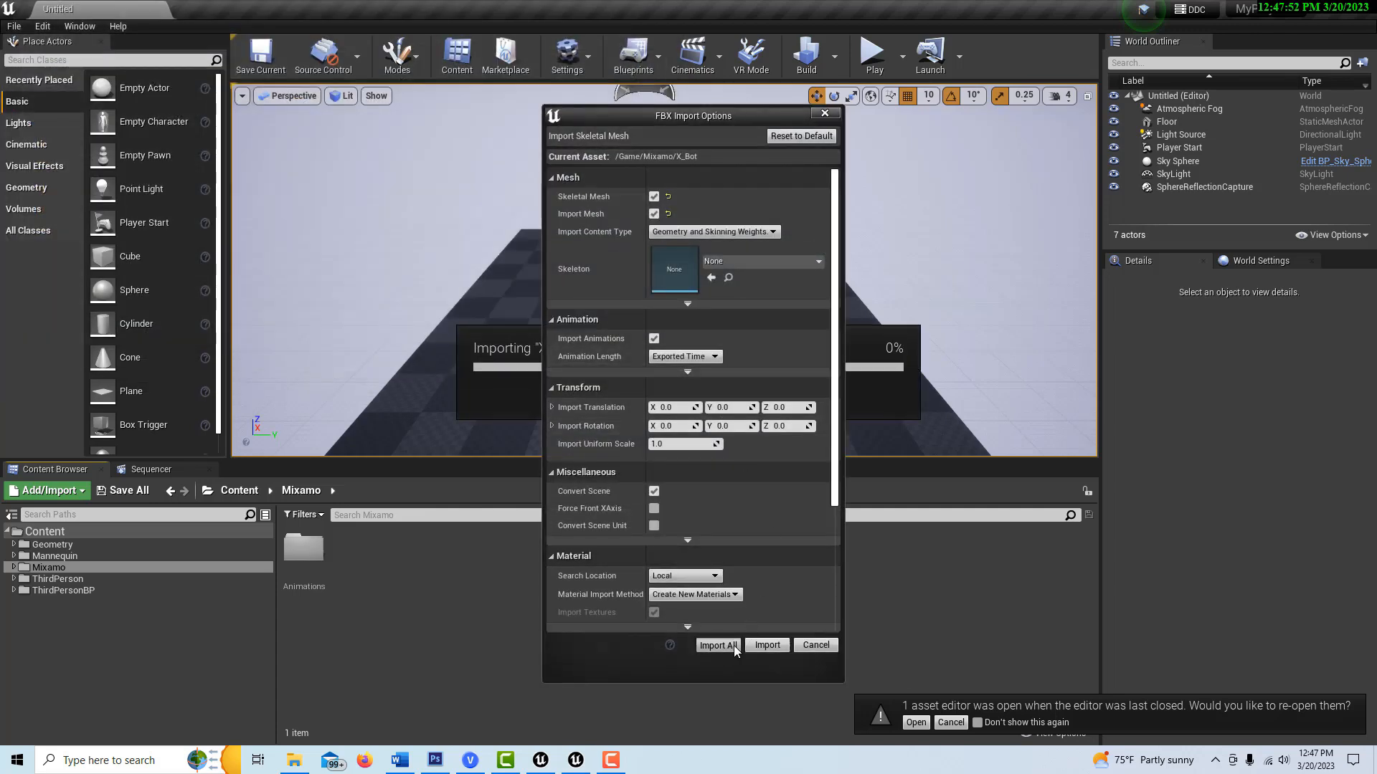
pyautogui.click(717, 645)
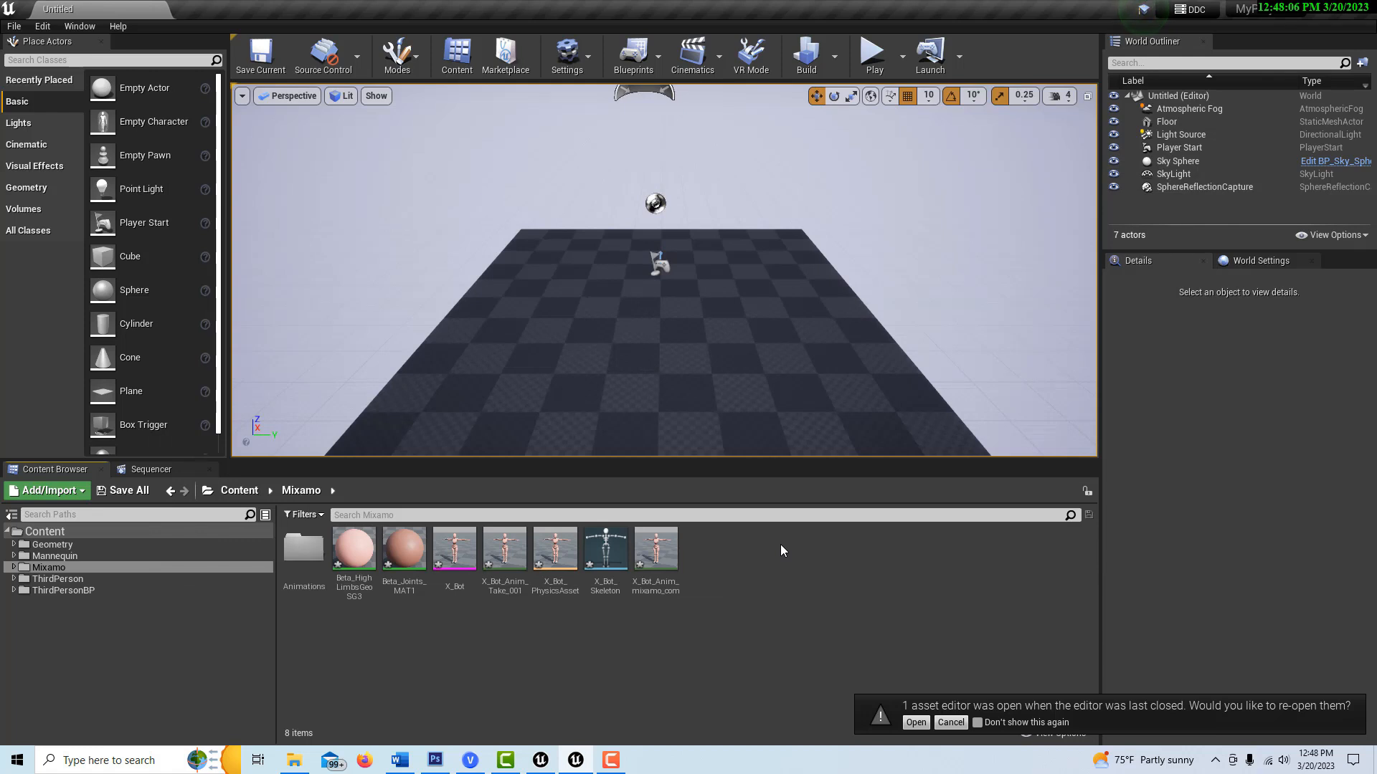
pyautogui.moveTo(788, 574)
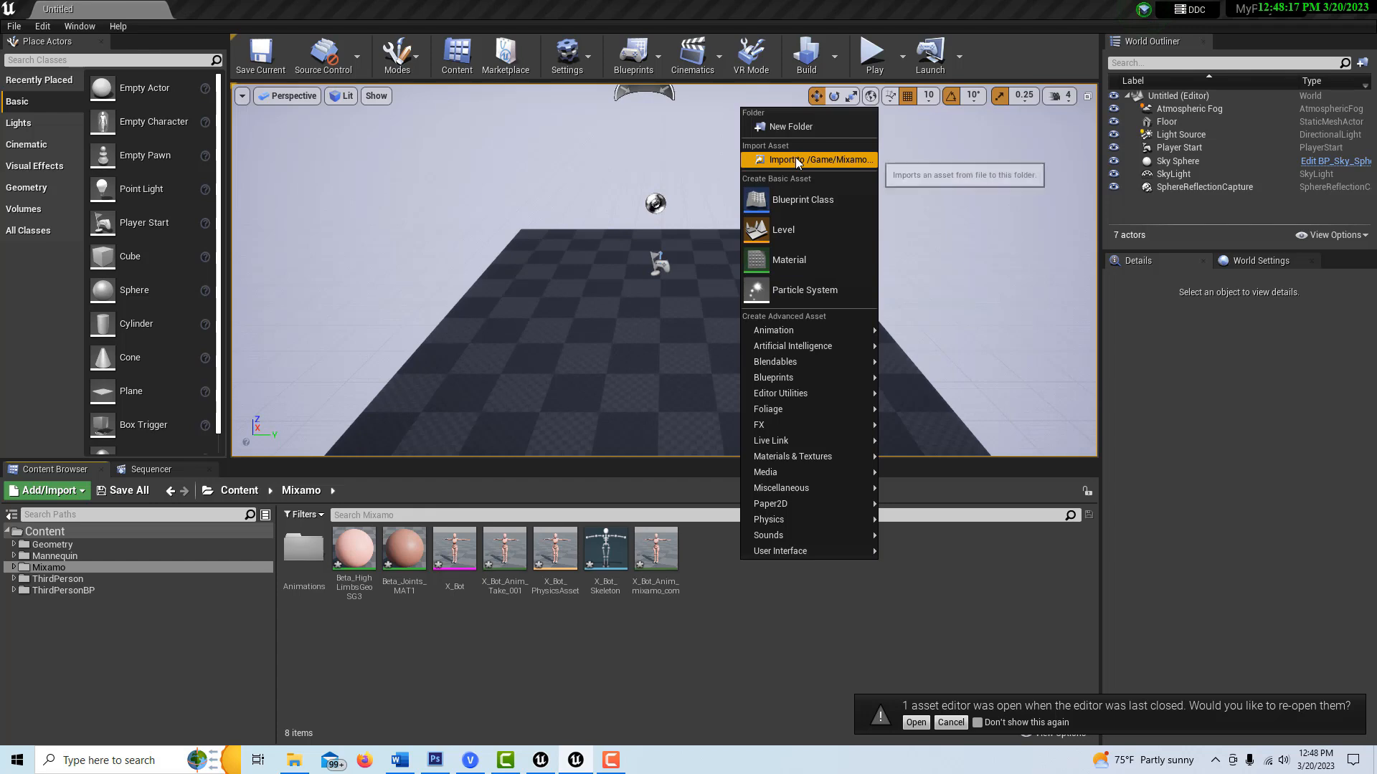
# - Import Sleeping Idle.fbx into /Game/Mixamo using X_Bot_Skeleton as its skeleton
pyautogui.click(821, 160)
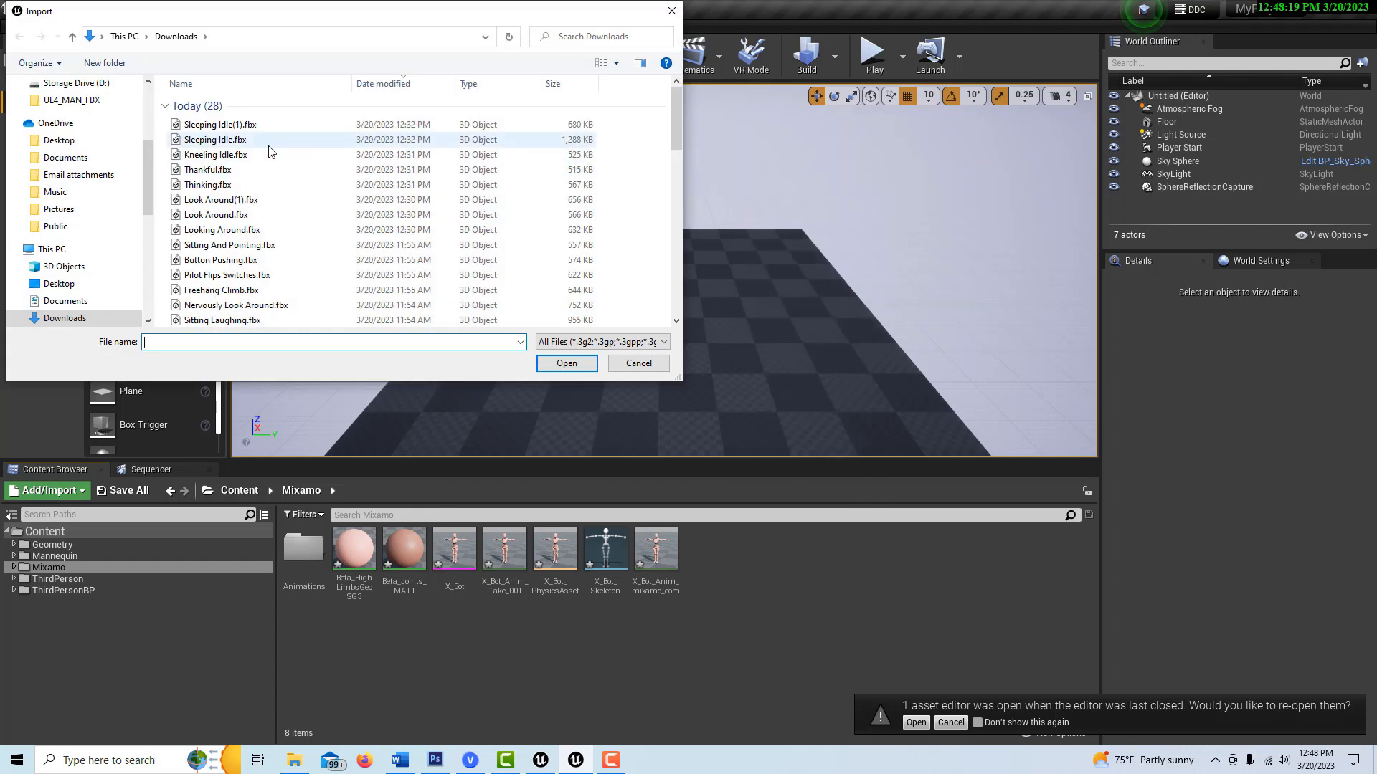
pyautogui.click(214, 139)
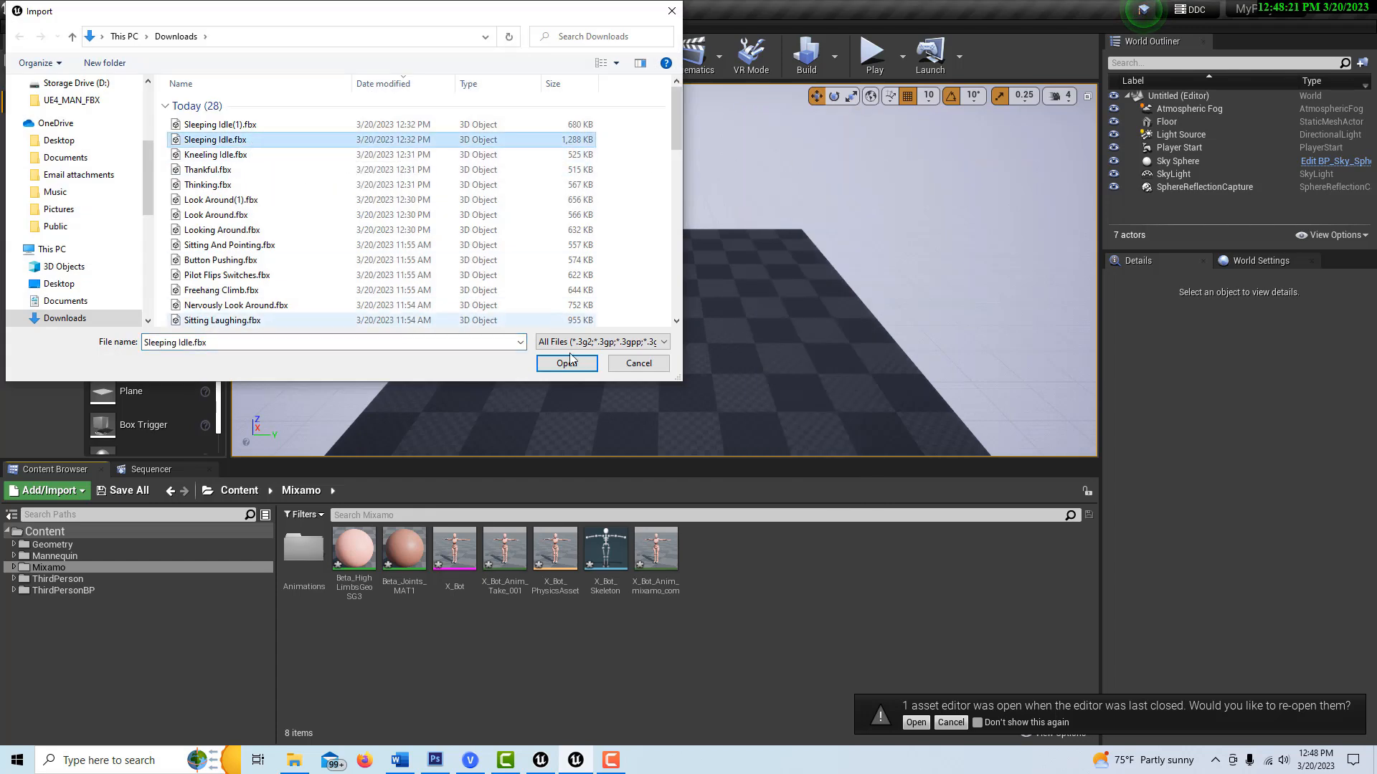
pyautogui.click(566, 364)
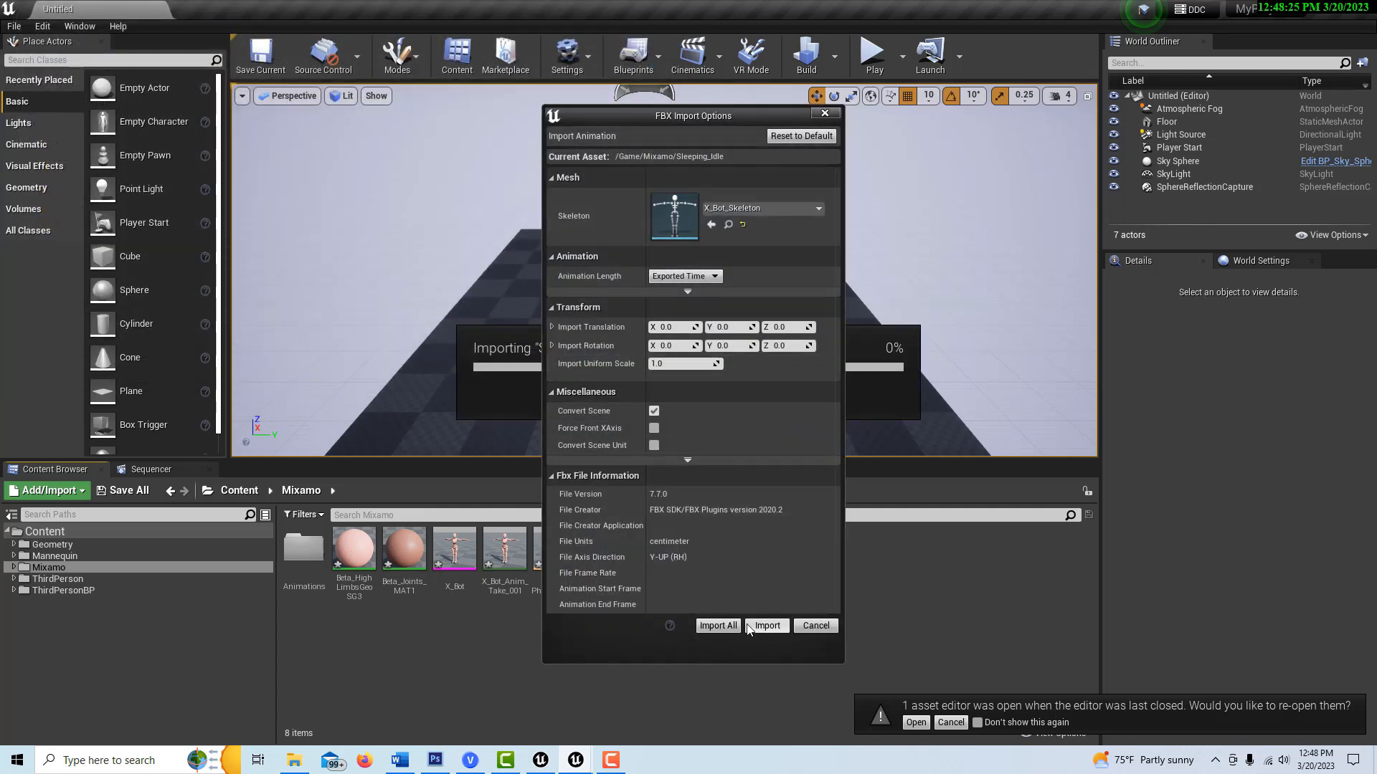
pyautogui.click(766, 626)
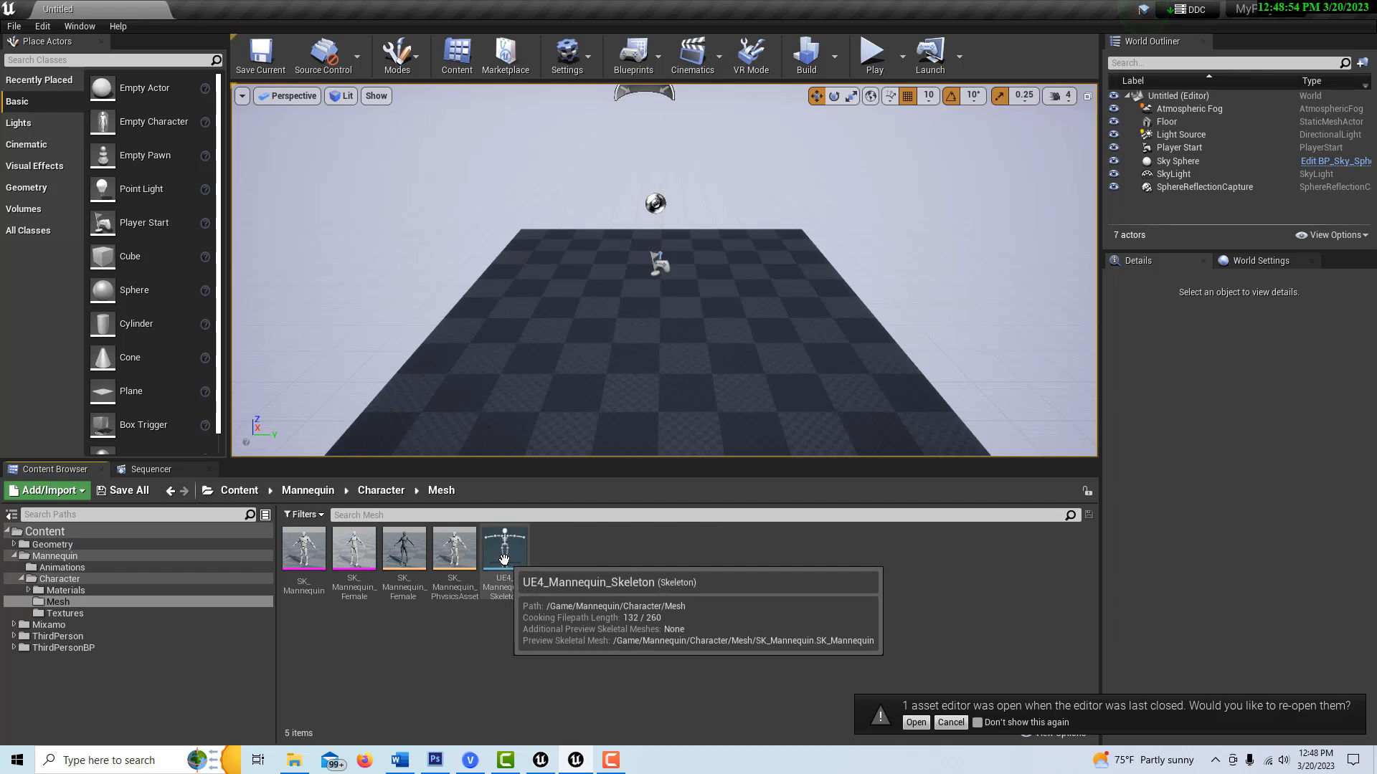
# - Inspect UE4_Mannequin_Skeleton's Humanoid retarget rig, then go back to the Mixamo folder
pyautogui.doubleClick(504, 546)
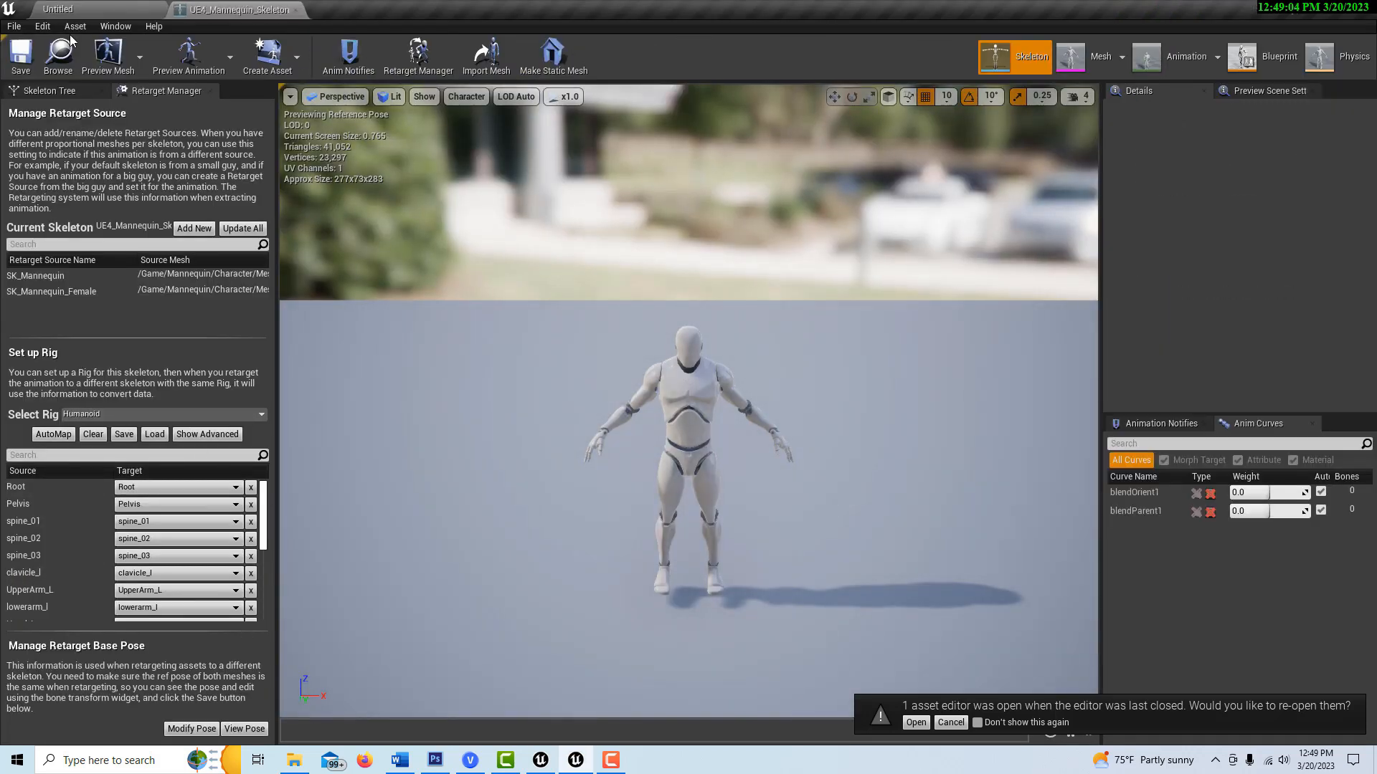
pyautogui.moveTo(297, 9)
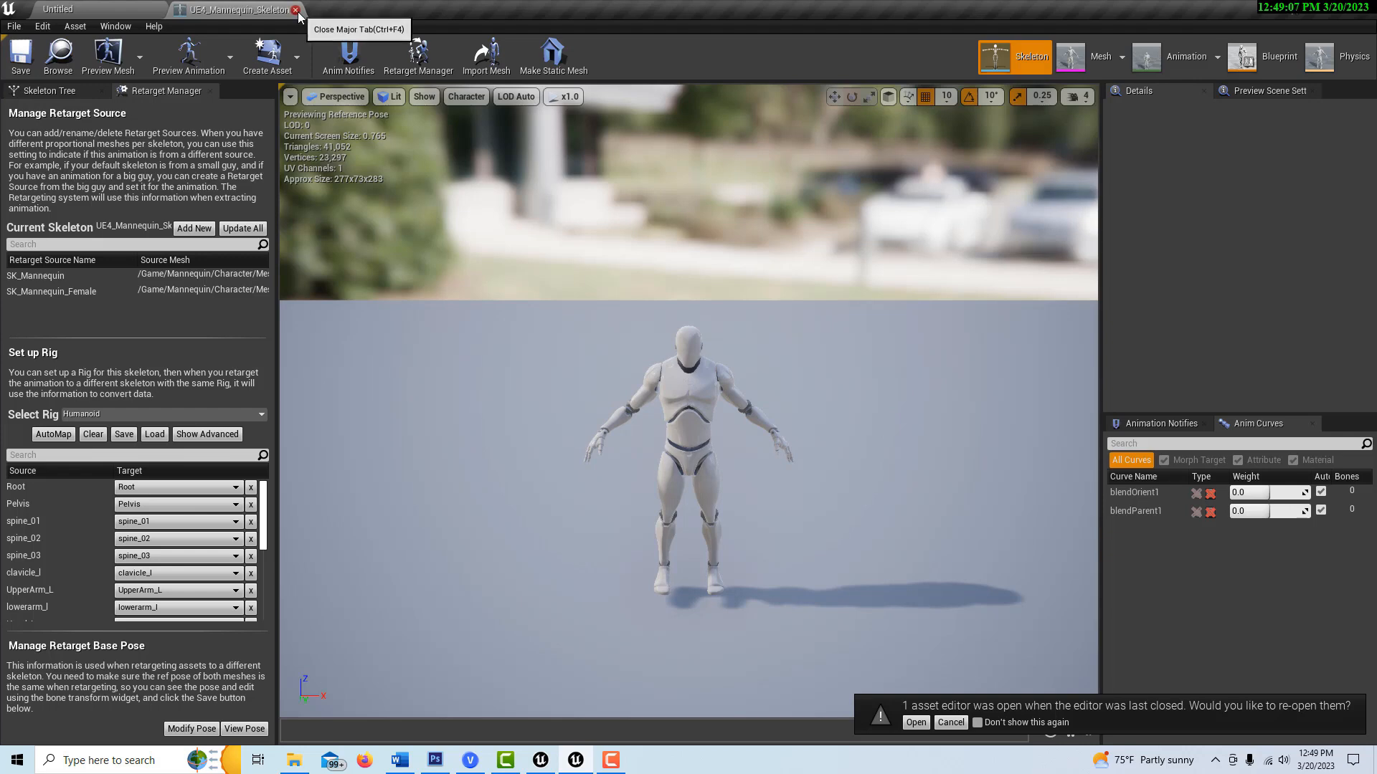
pyautogui.click(296, 9)
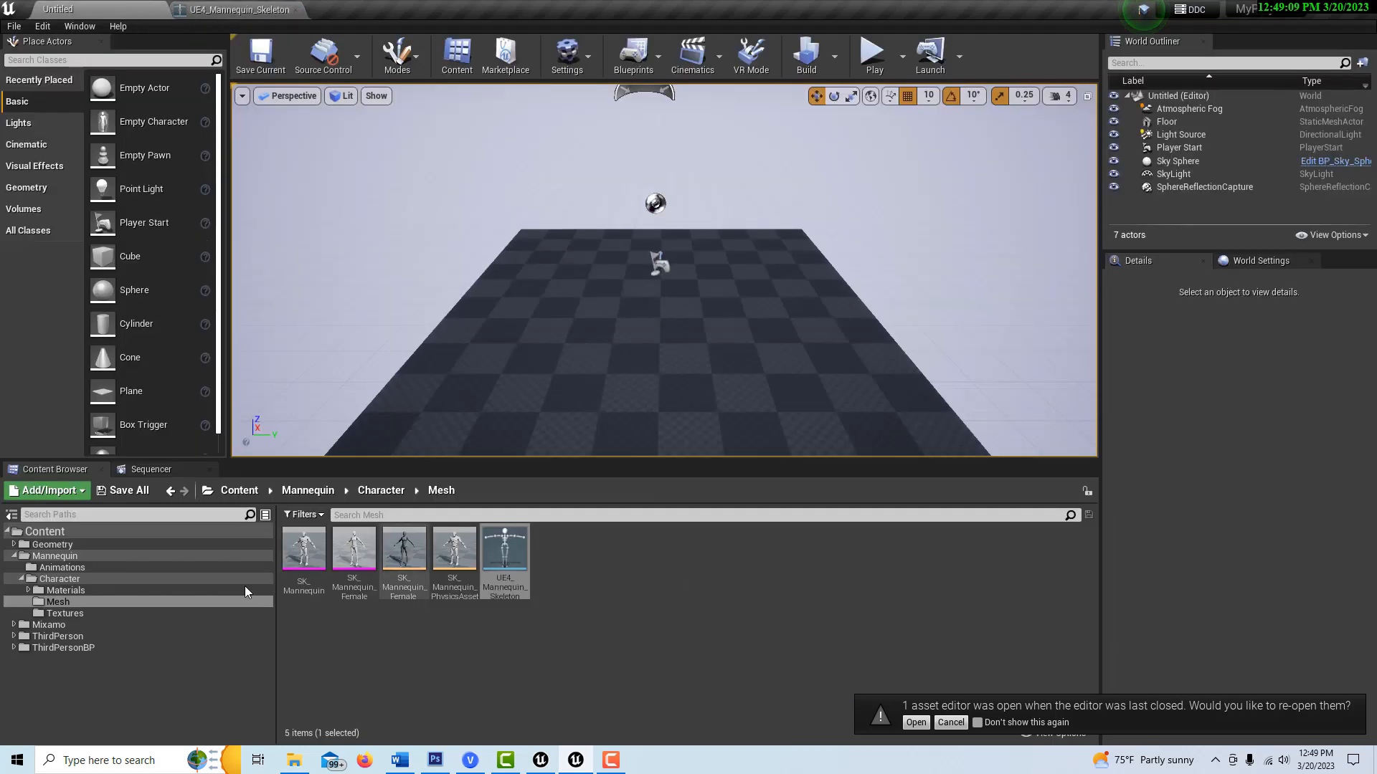
pyautogui.click(44, 532)
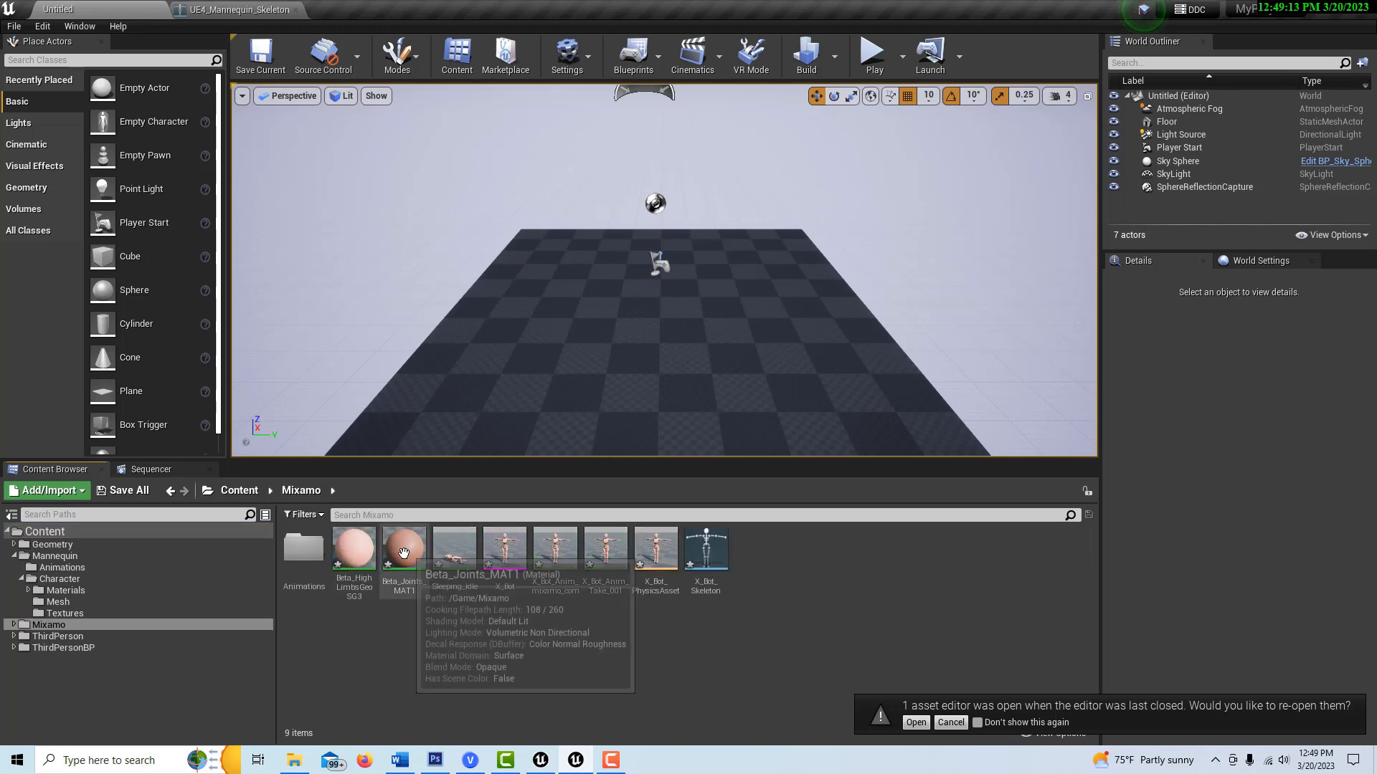
pyautogui.moveTo(705, 545)
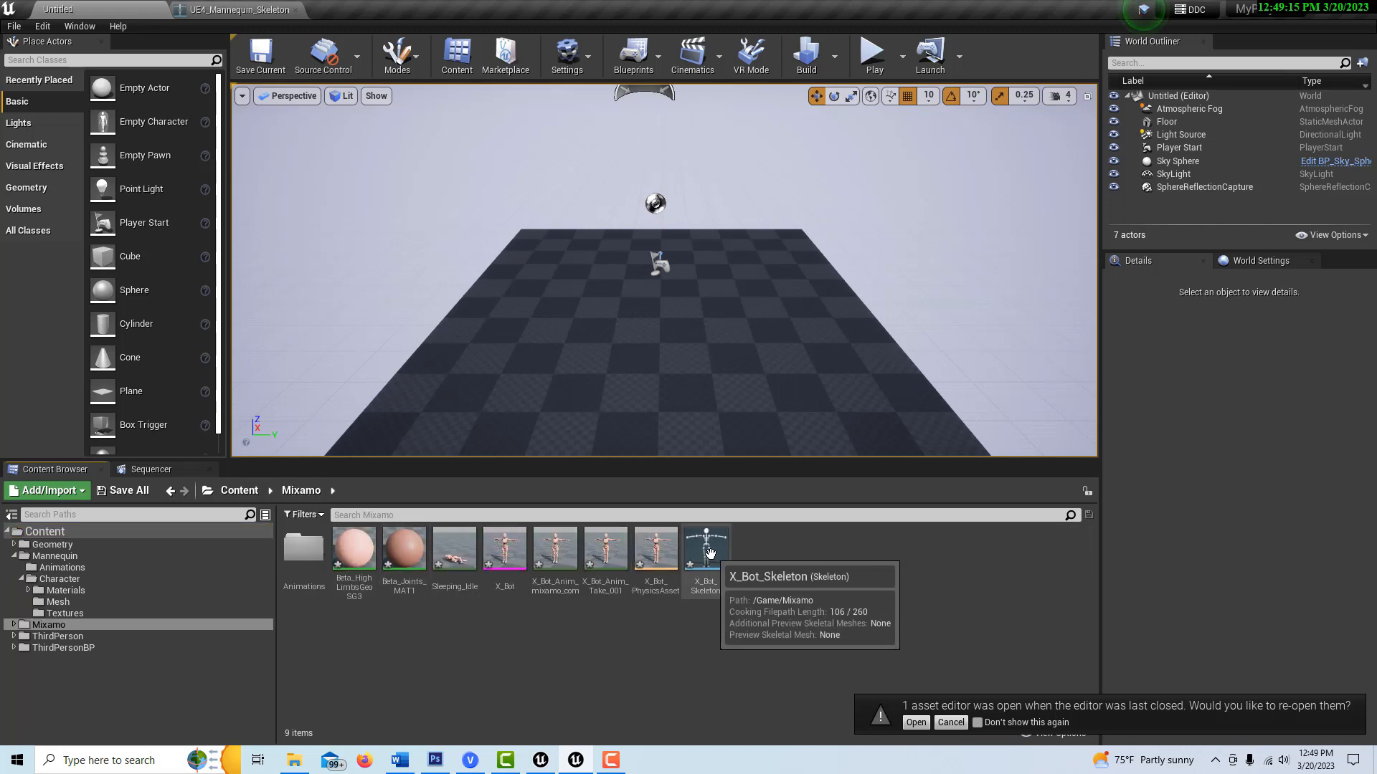
# - Retarget X_Bot_Skeleton using UE4_Mannequin_Skeleton as the source skeleton
pyautogui.click(705, 548)
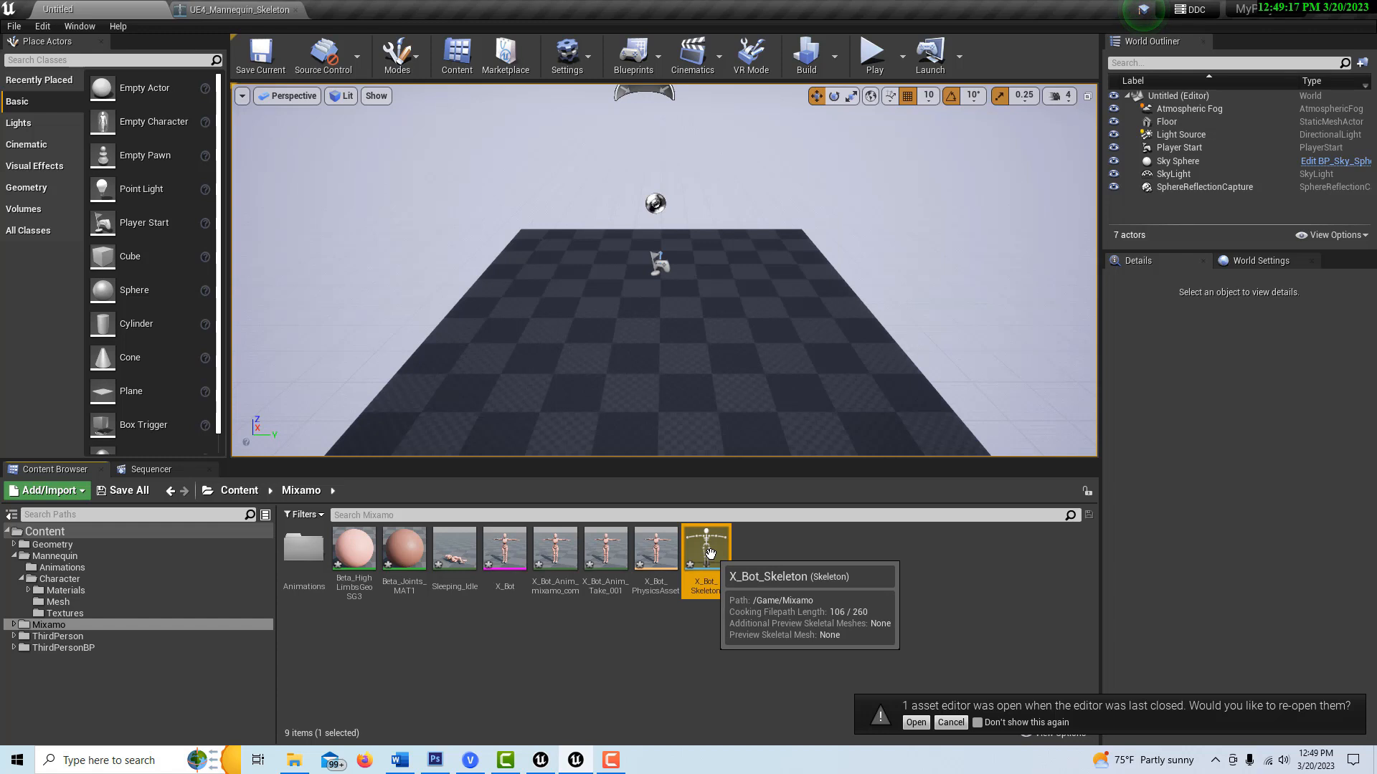
pyautogui.rightClick(706, 550)
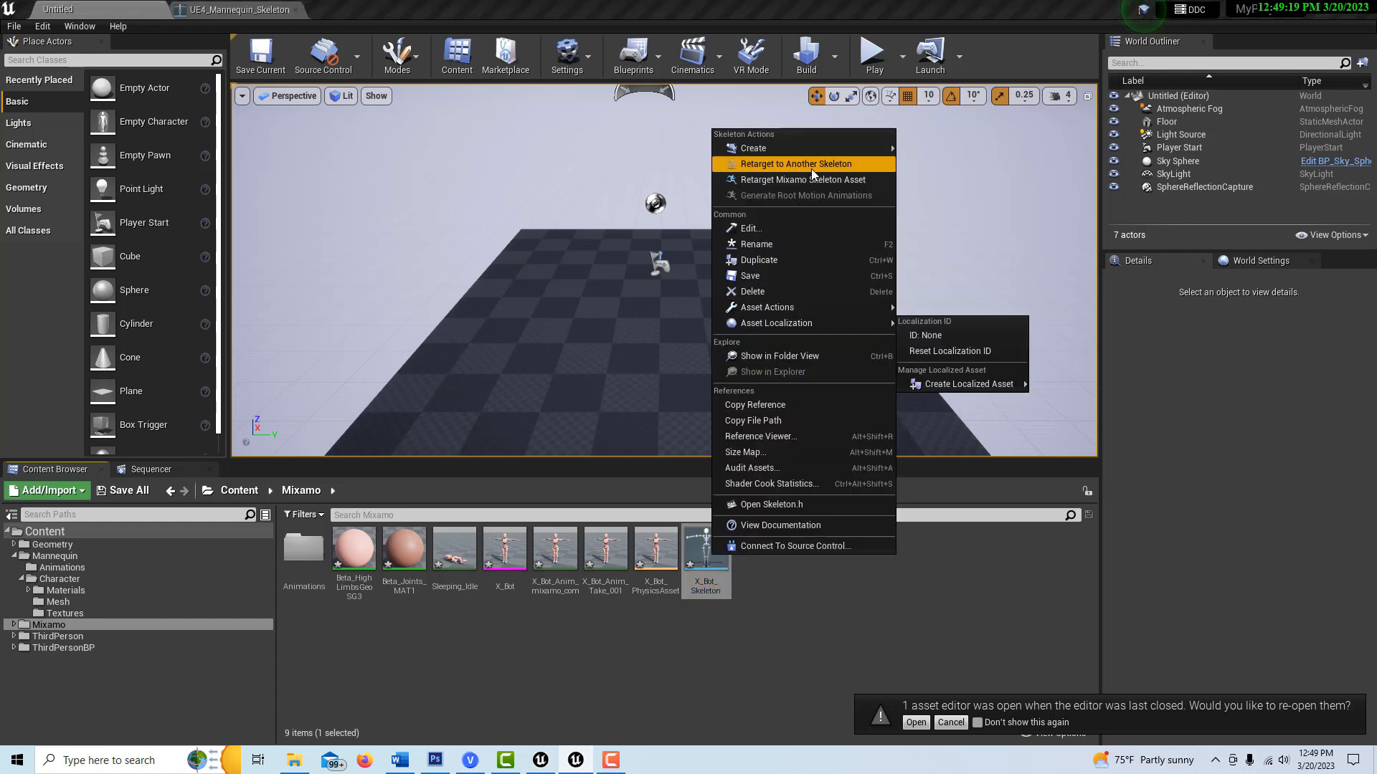
pyautogui.click(800, 164)
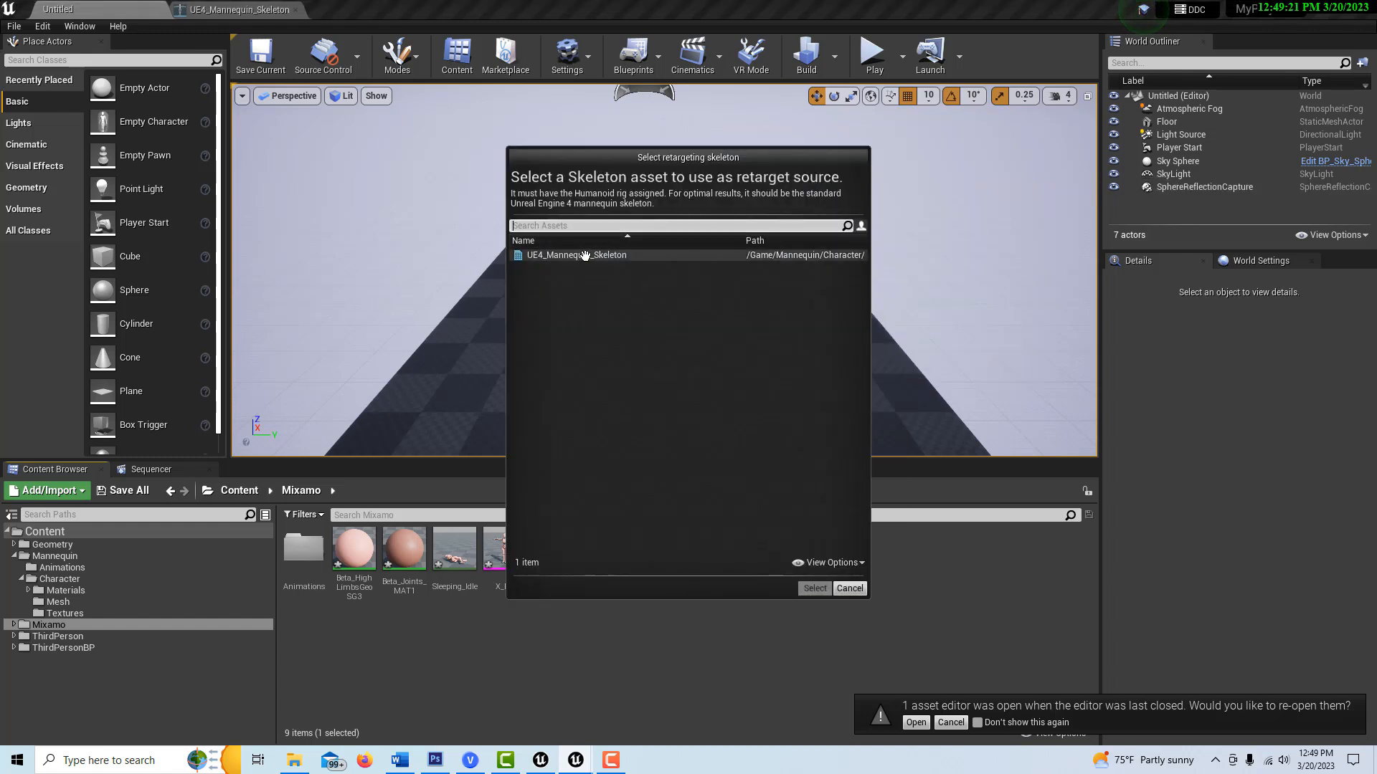
pyautogui.click(576, 254)
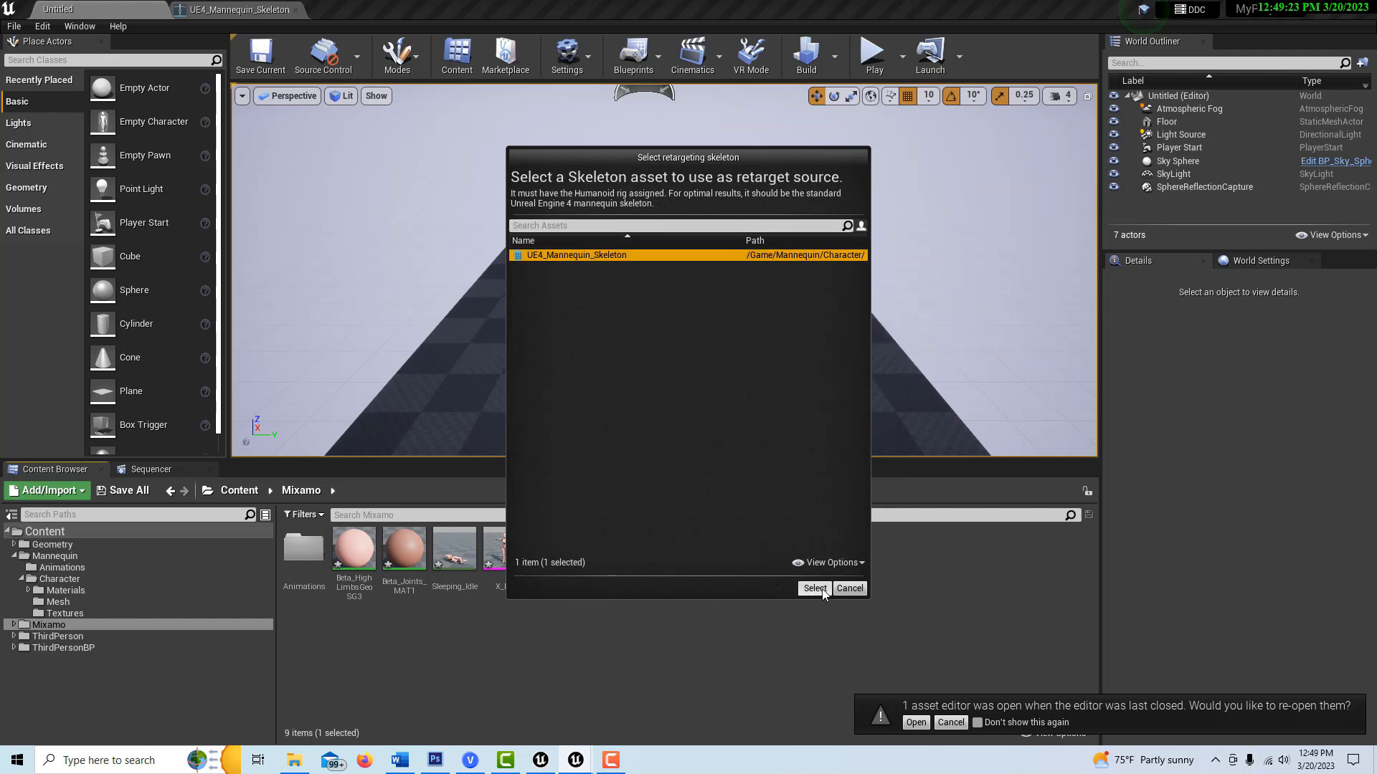
pyautogui.click(813, 588)
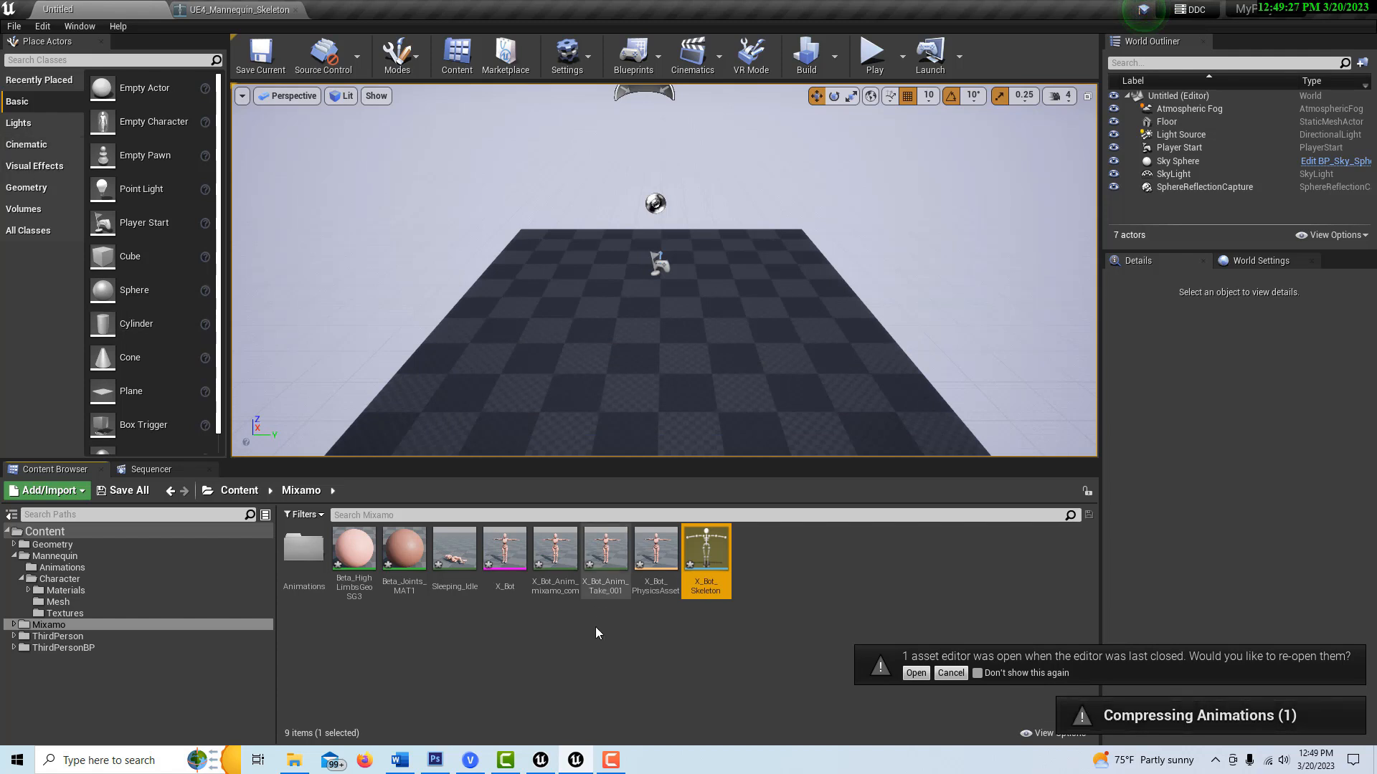
pyautogui.click(15, 26)
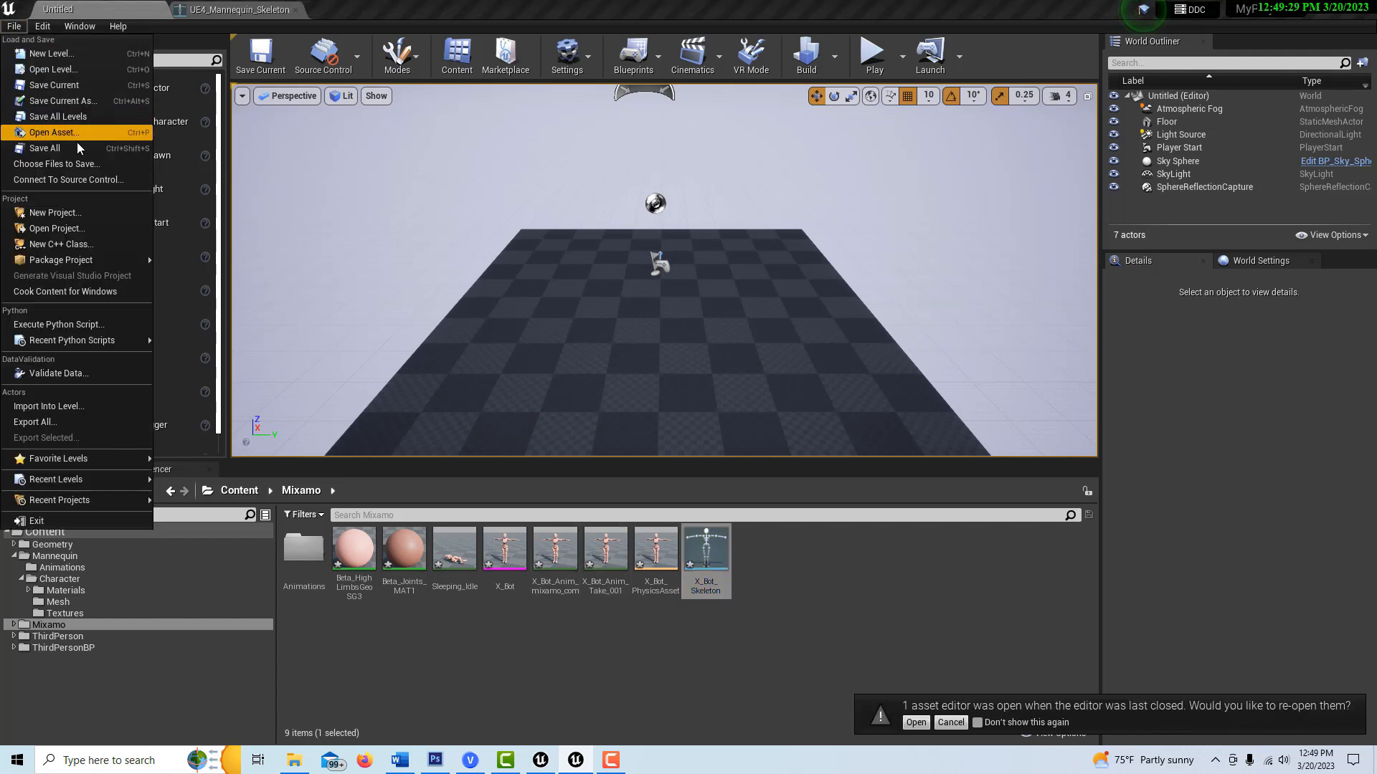
pyautogui.moveTo(44, 147)
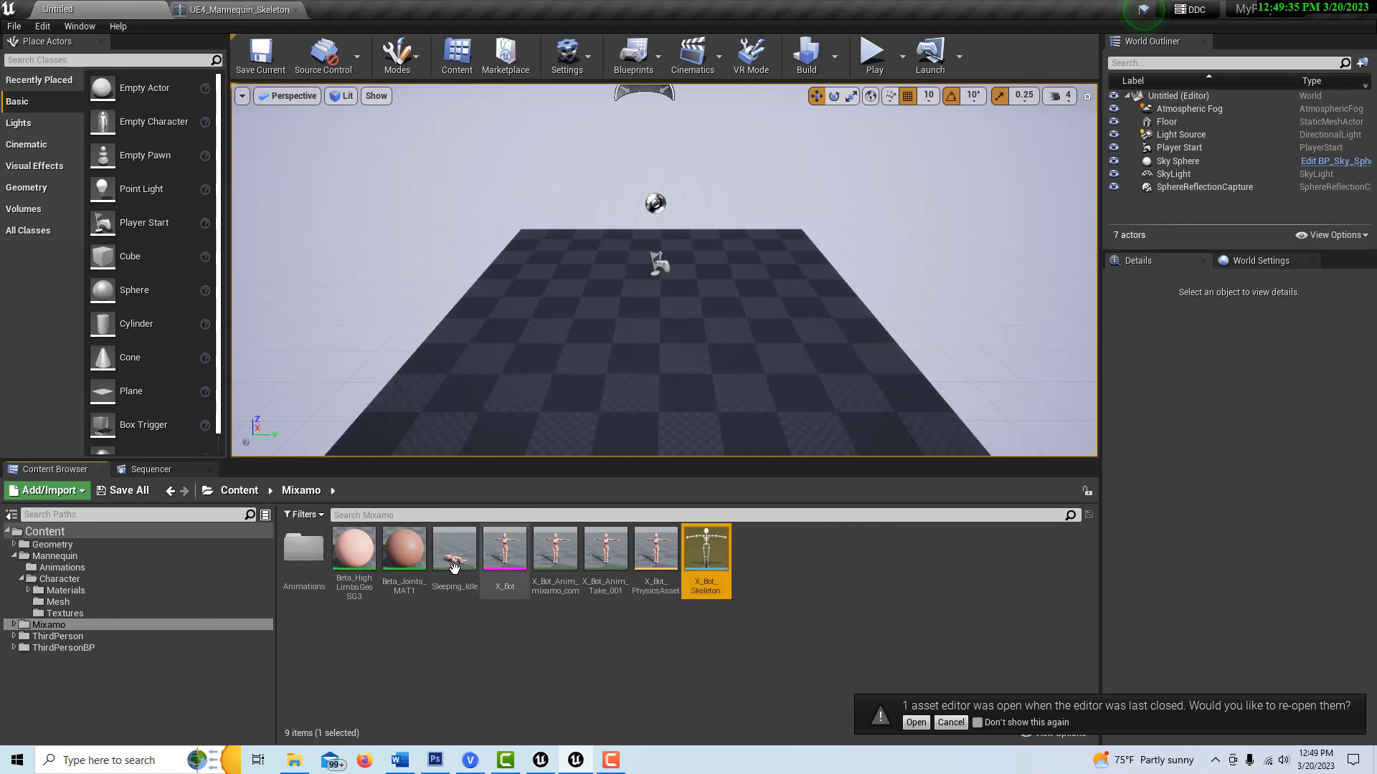
# - Duplicate and retarget Sleeping_Idle onto UE4_Mannequin_Skeleton
pyautogui.click(454, 549)
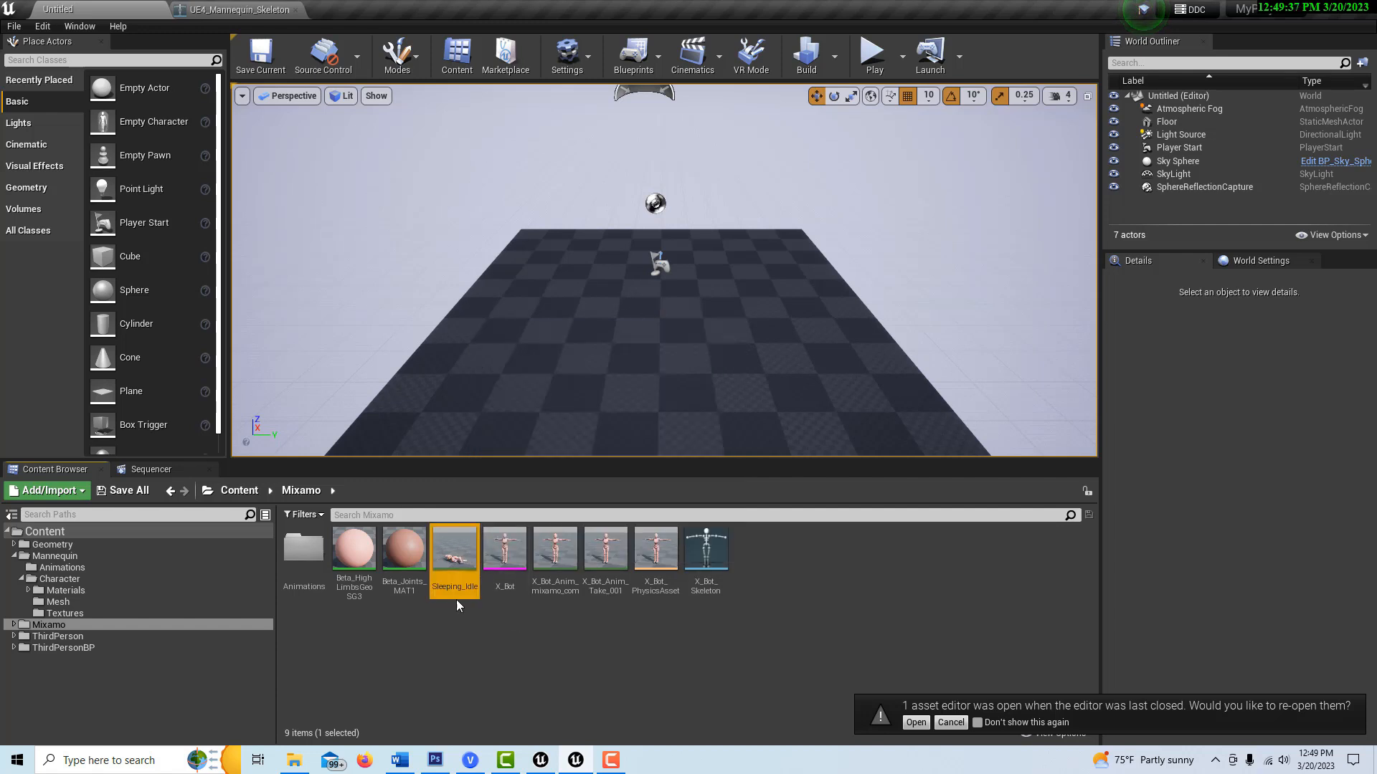
pyautogui.moveTo(454, 549)
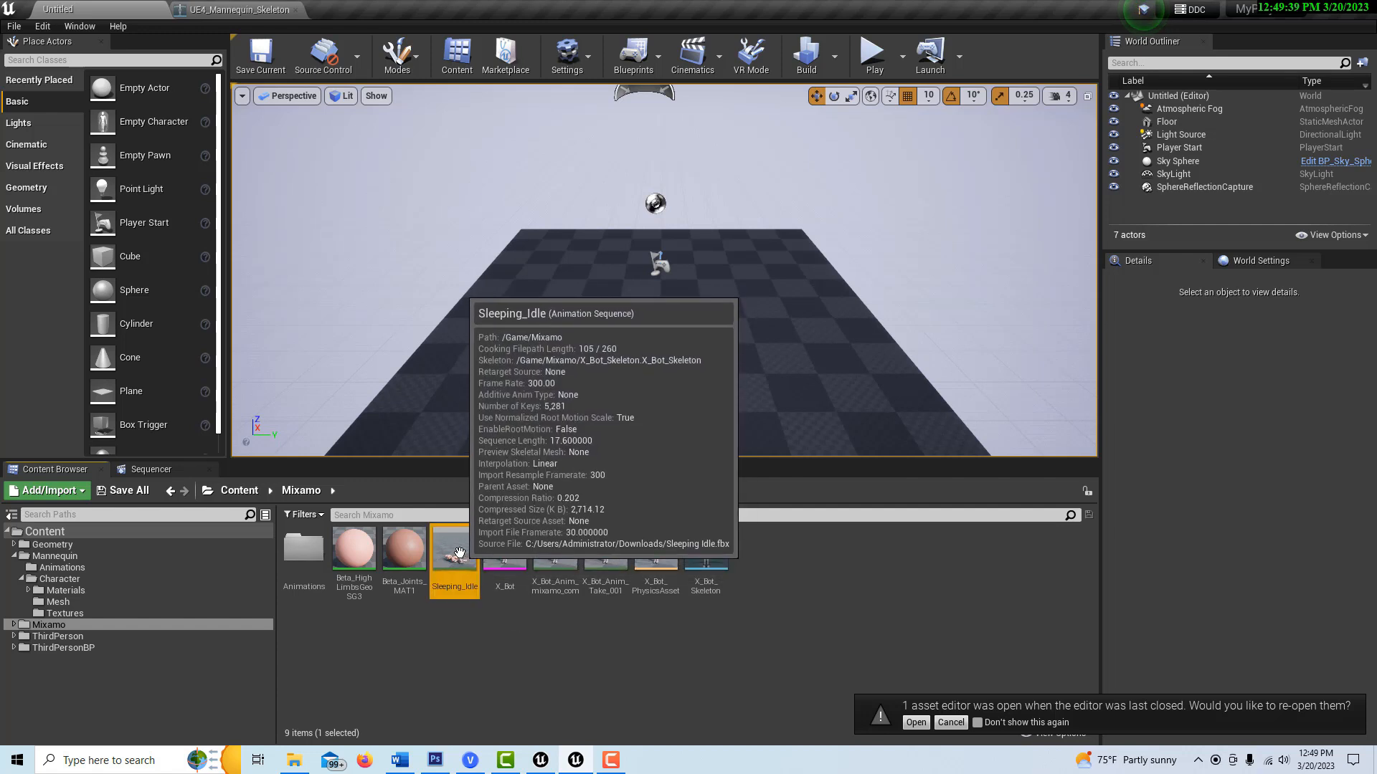
pyautogui.rightClick(454, 549)
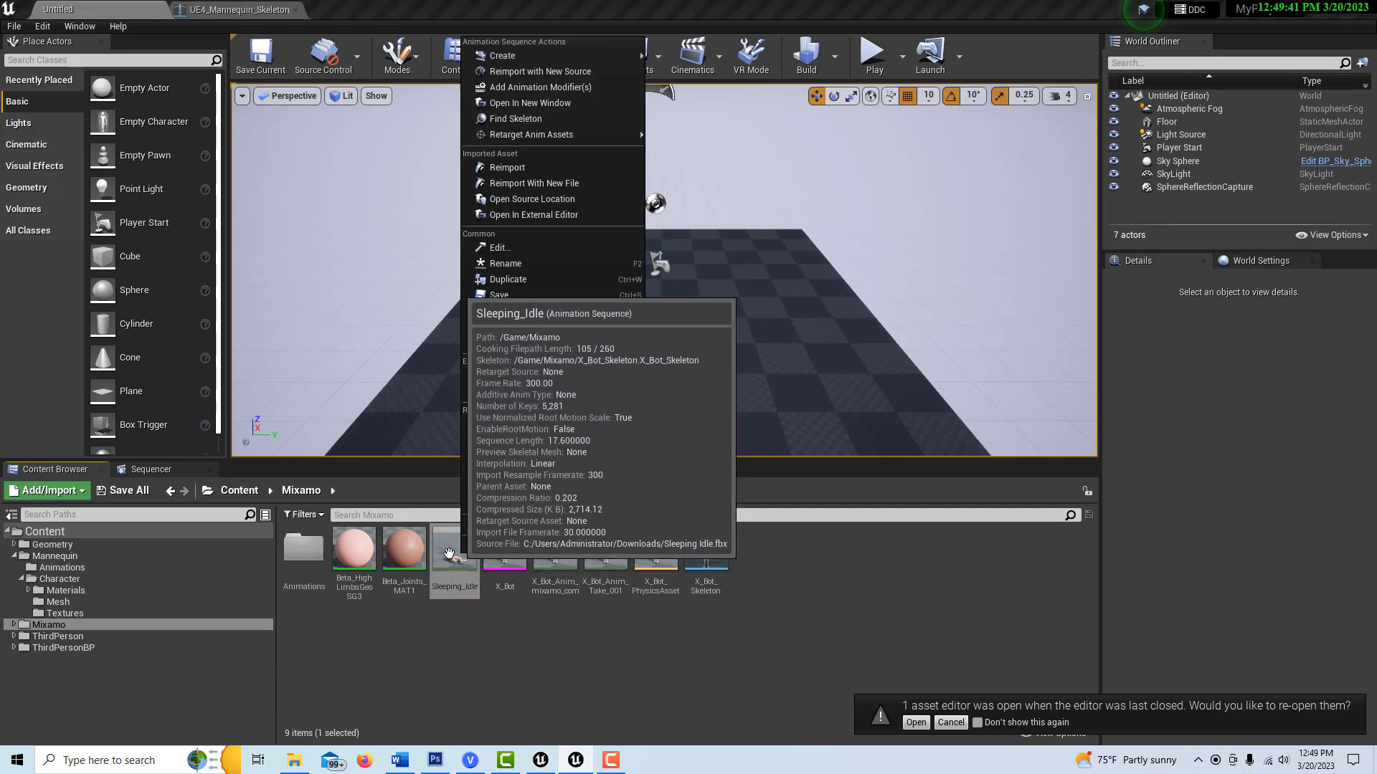
pyautogui.moveTo(531, 134)
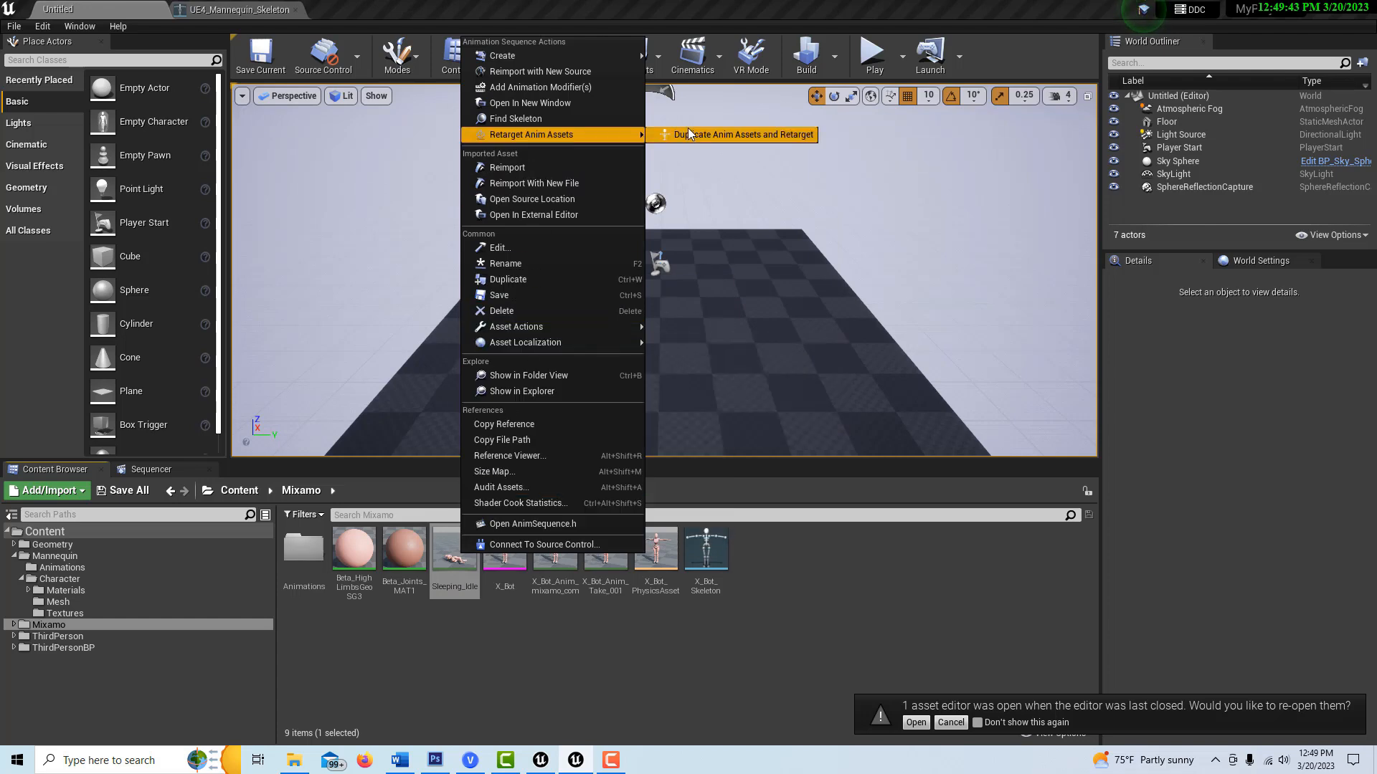
pyautogui.click(742, 134)
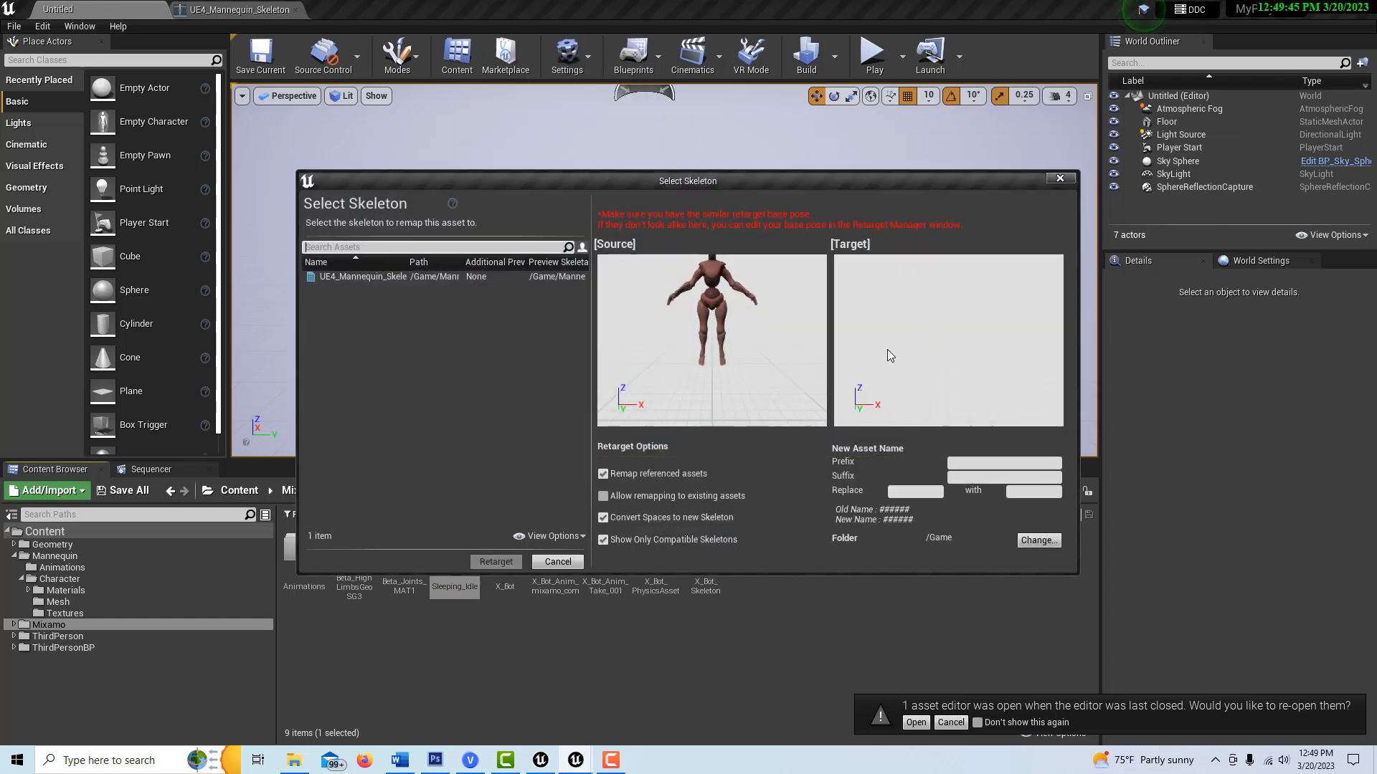
pyautogui.click(363, 275)
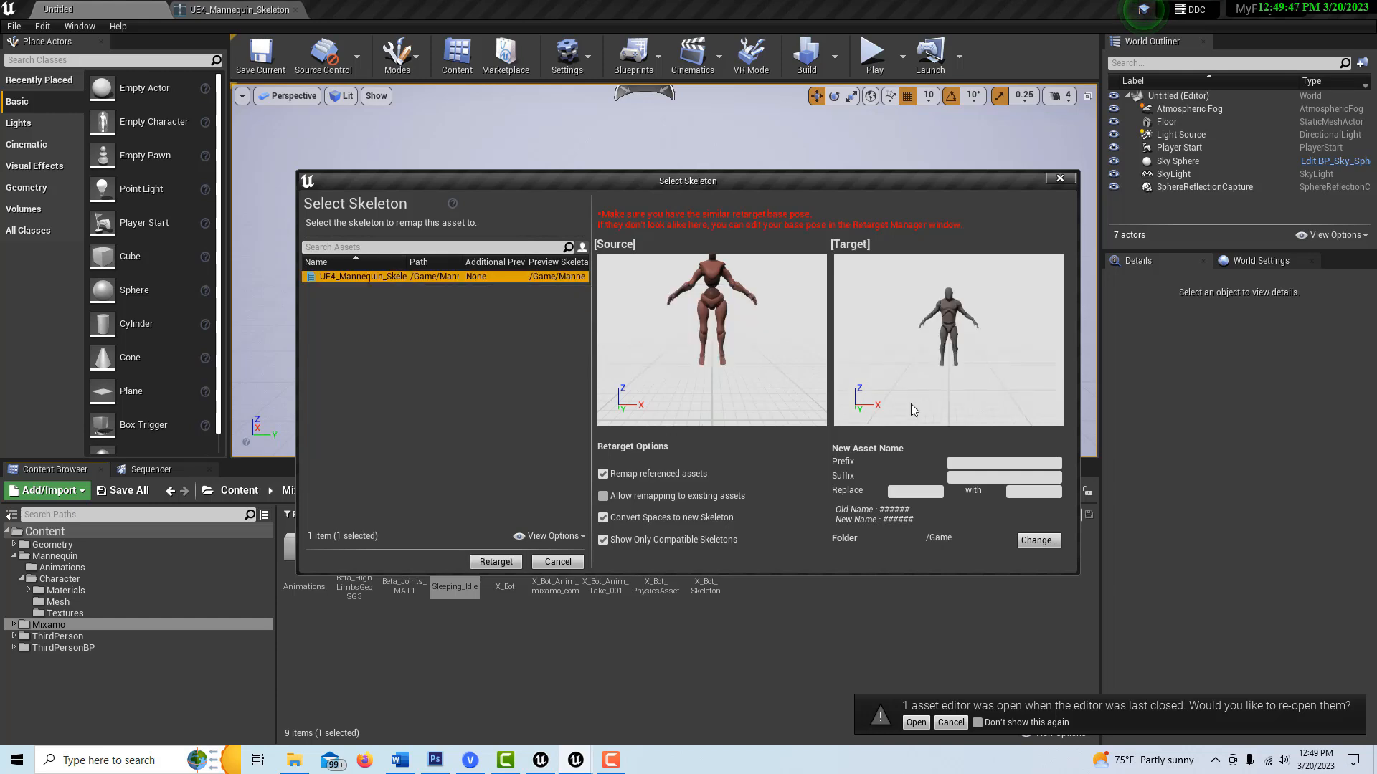
pyautogui.click(495, 561)
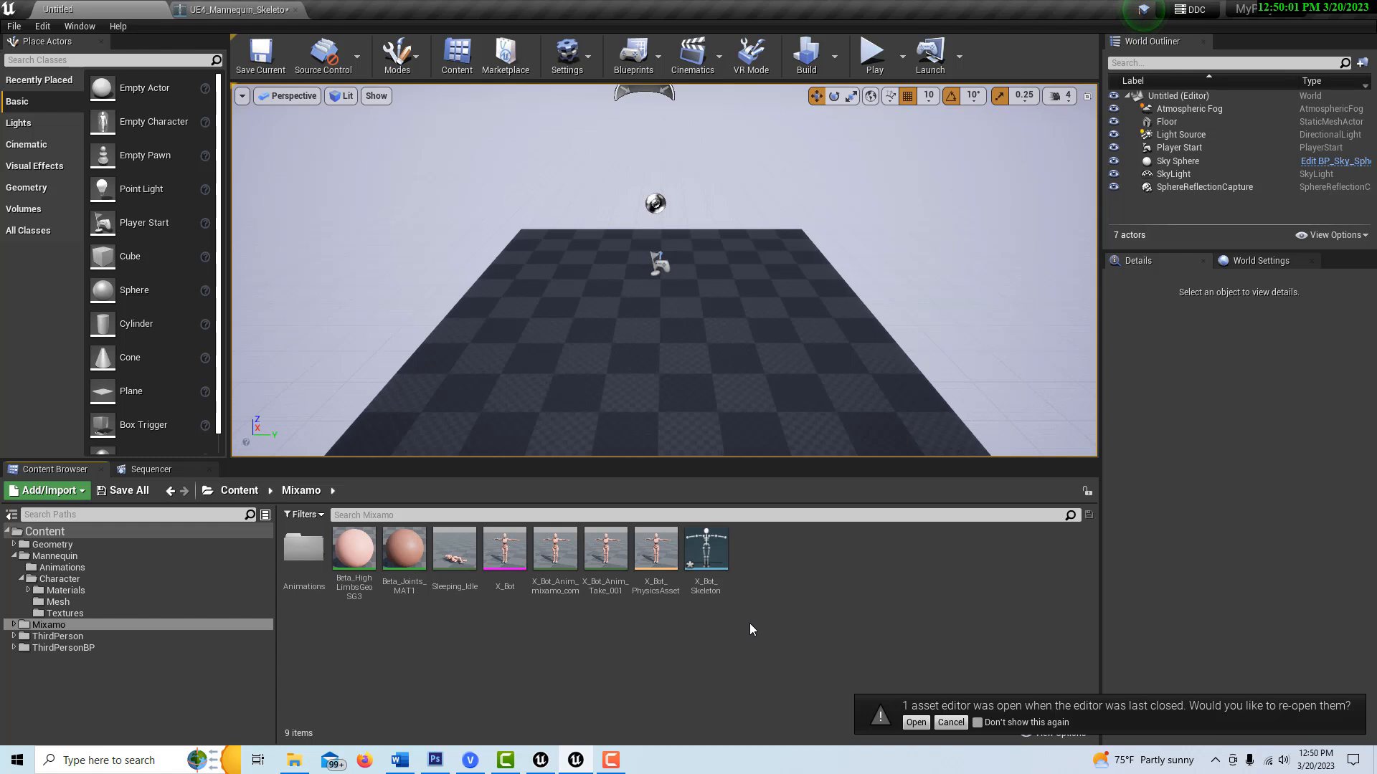
pyautogui.rightClick(751, 629)
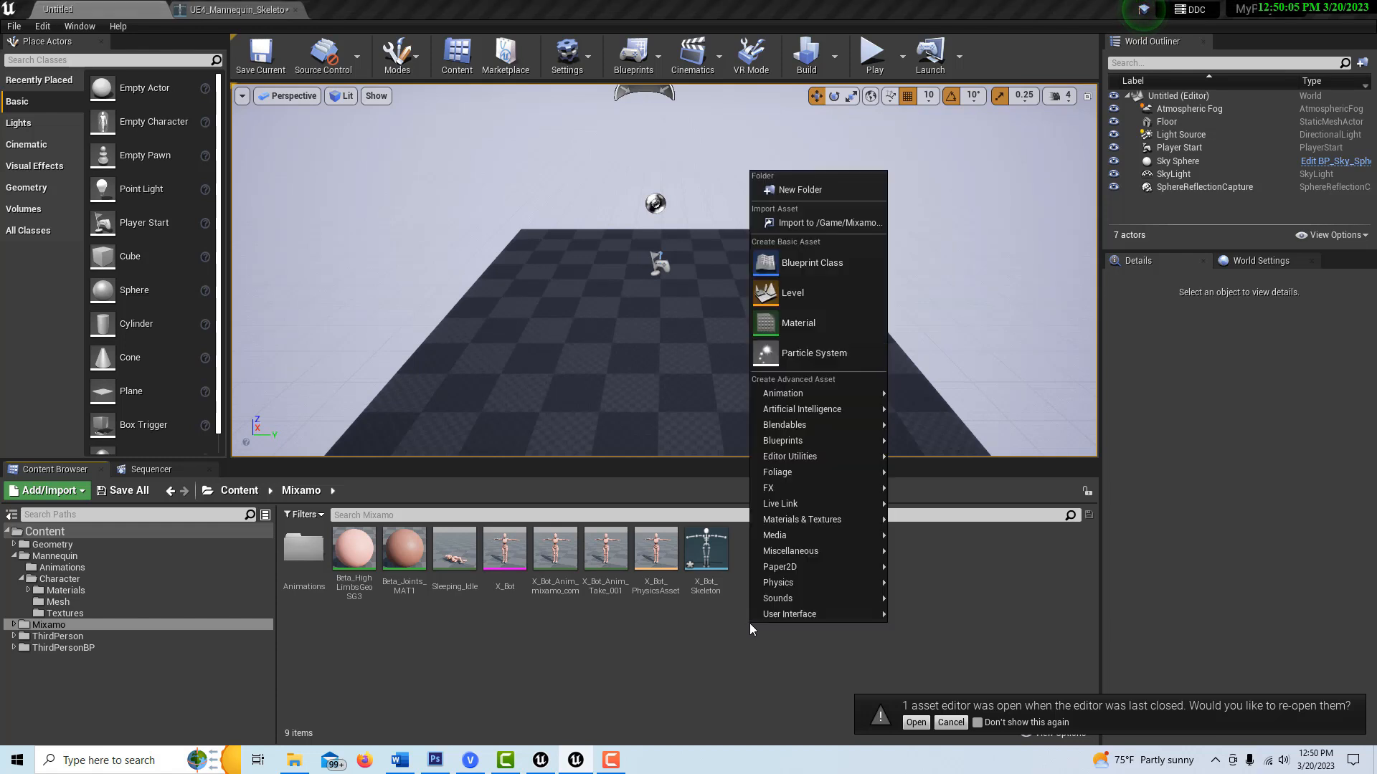
pyautogui.click(827, 222)
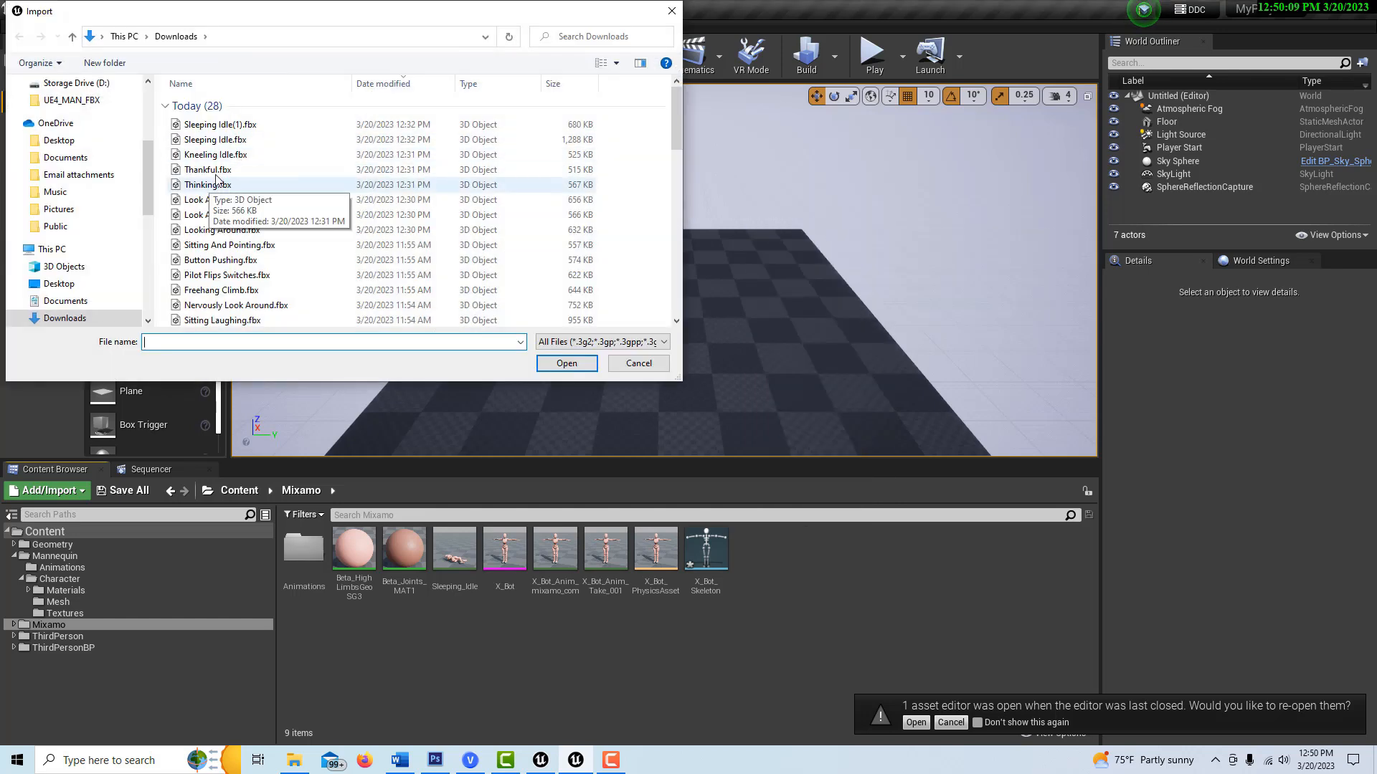
pyautogui.click(566, 363)
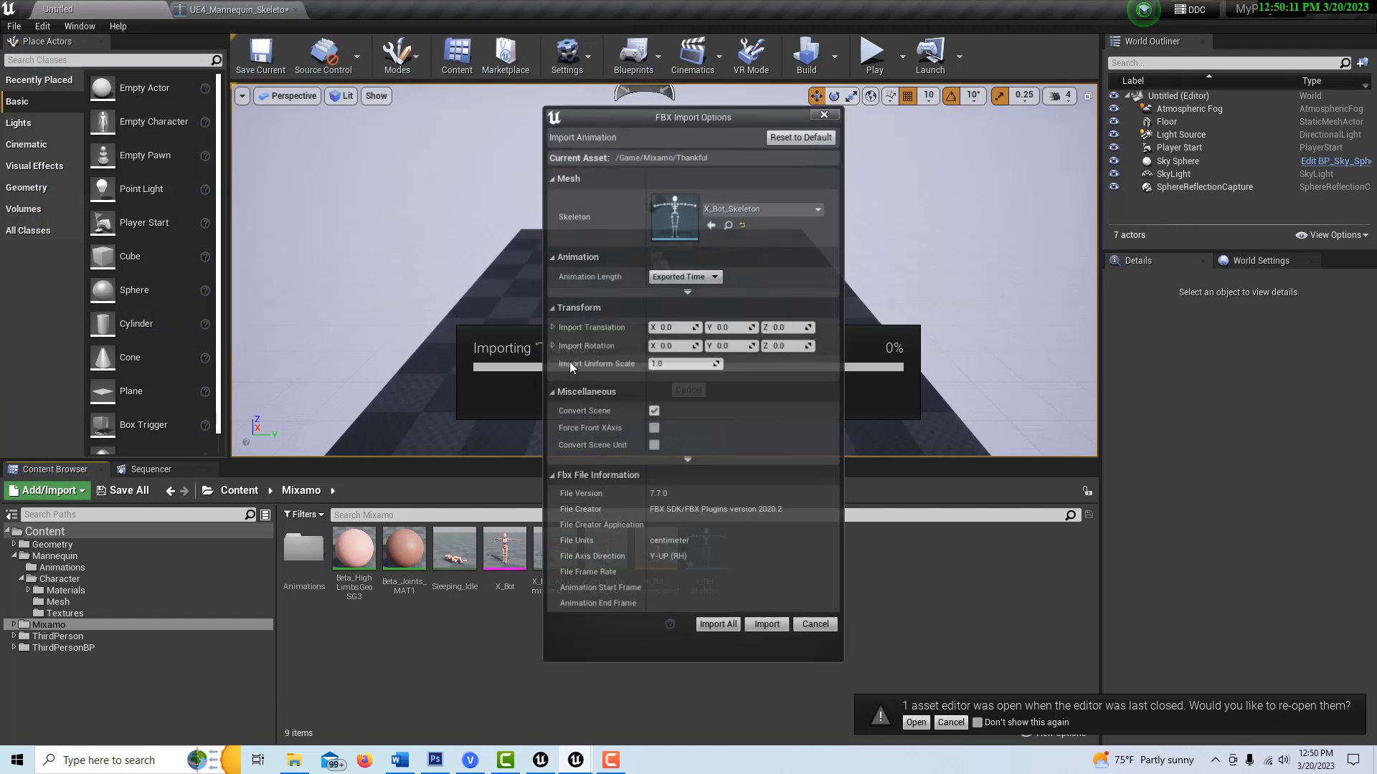
pyautogui.click(765, 624)
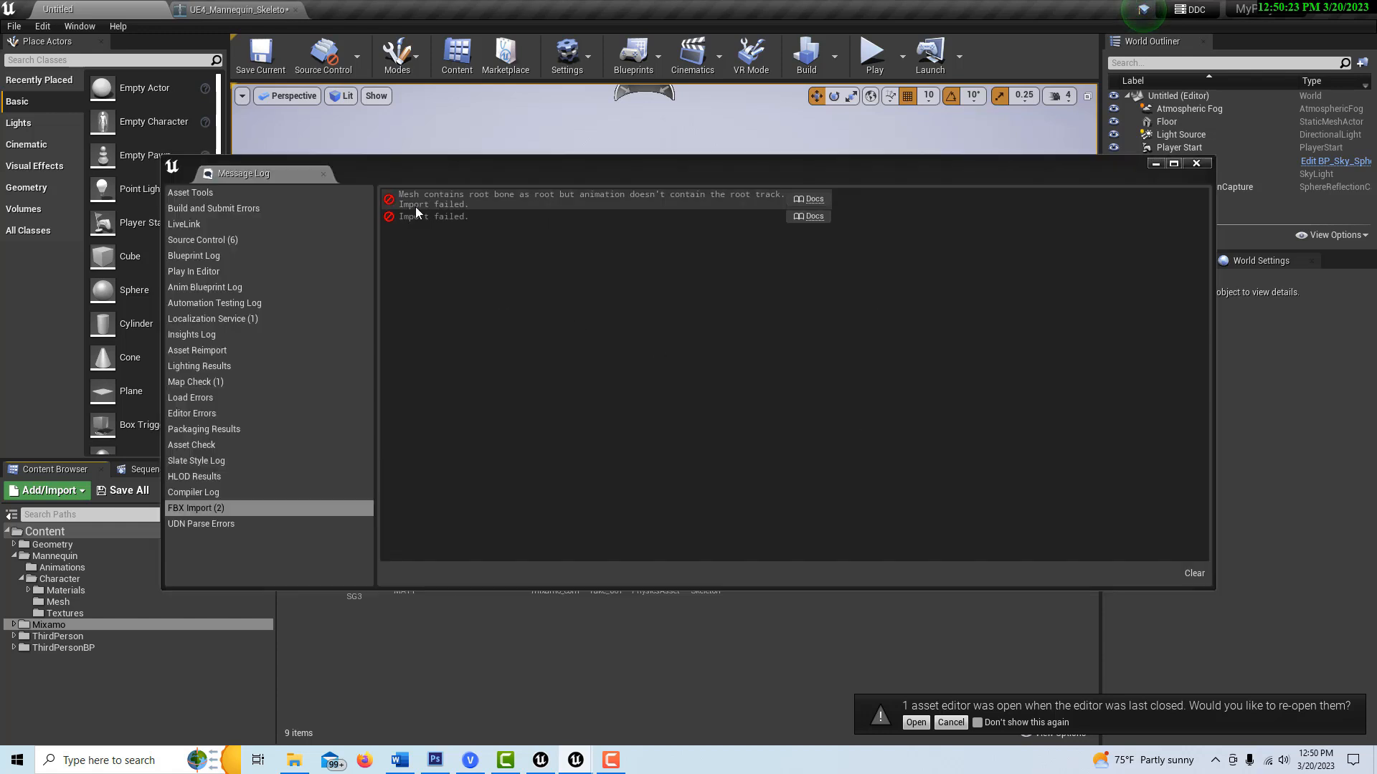
pyautogui.moveTo(568, 207)
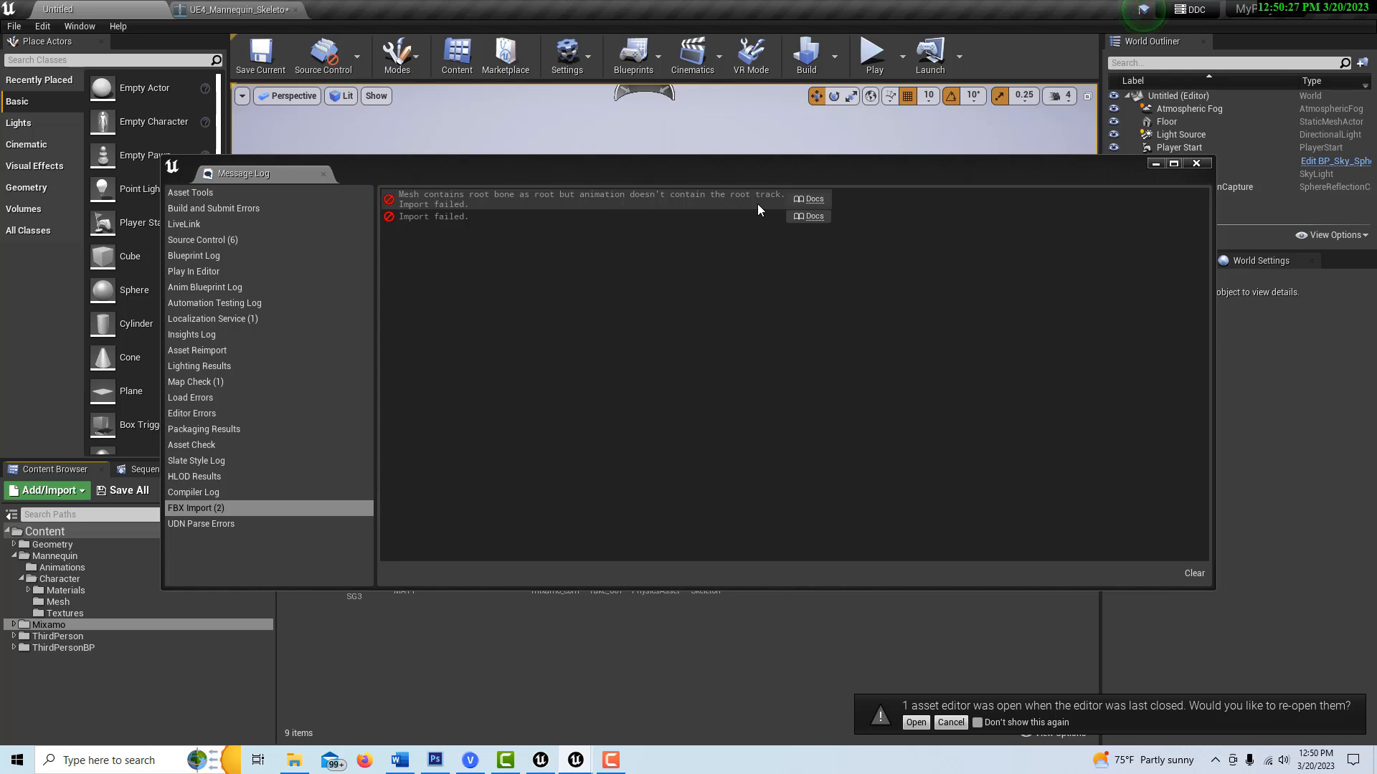
pyautogui.click(1195, 164)
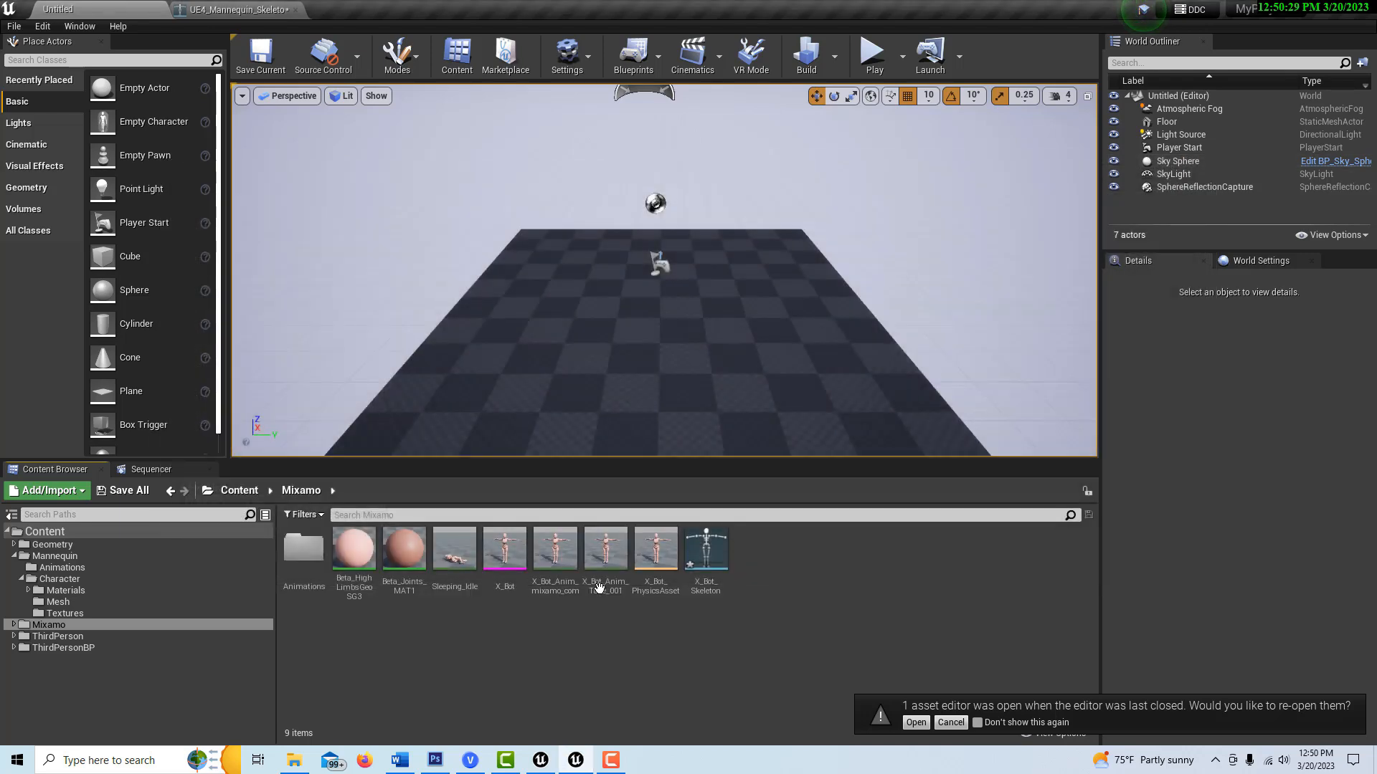
pyautogui.moveTo(705, 549)
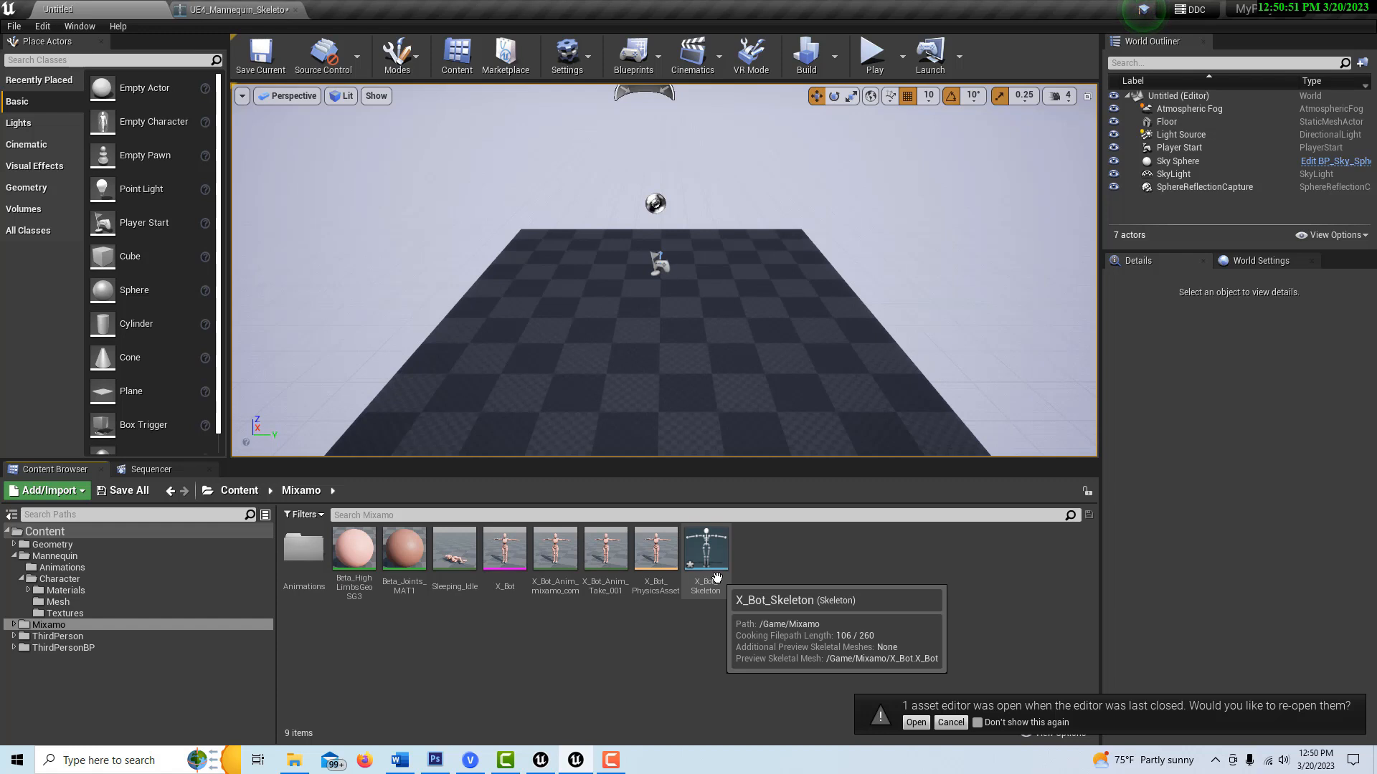
pyautogui.moveTo(403, 544)
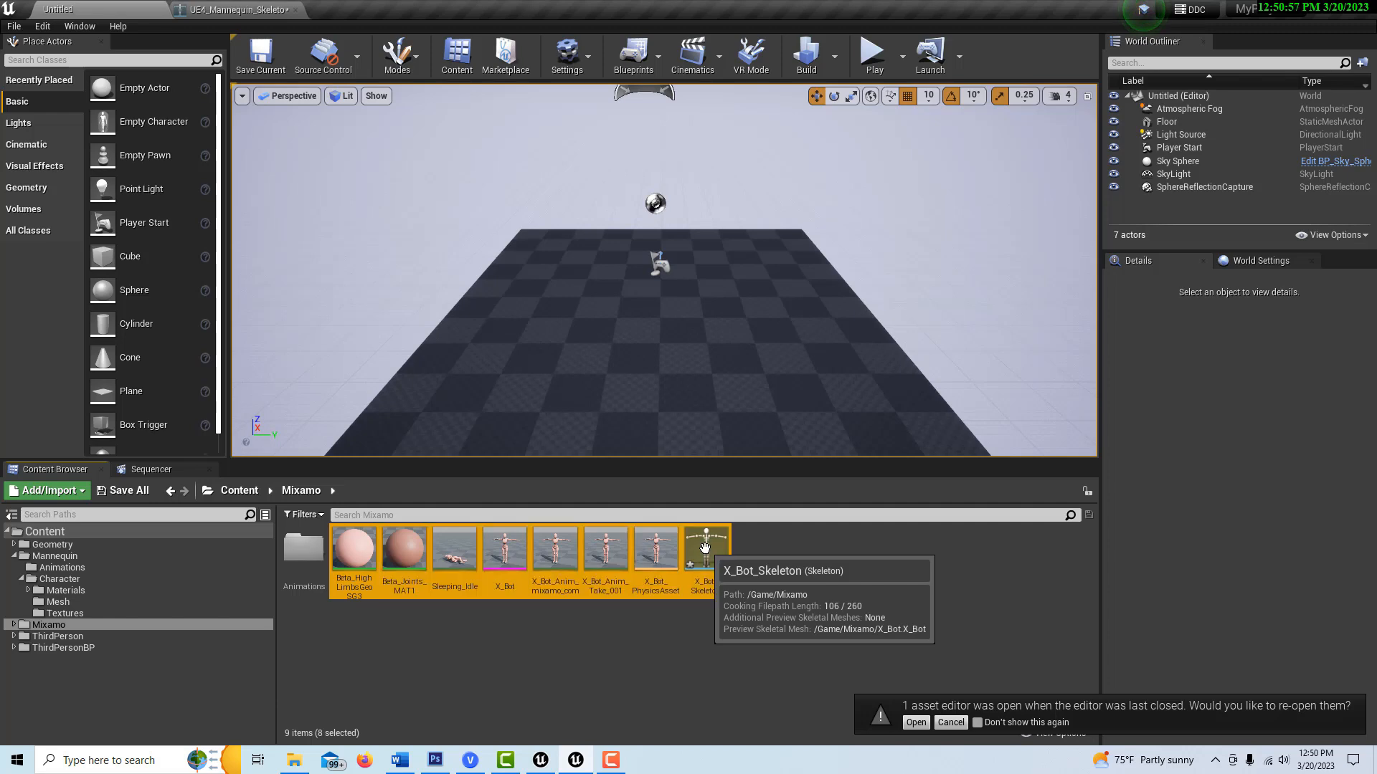
# - Delete the eight X Bot assets from the Mixamo folder
pyautogui.rightClick(705, 549)
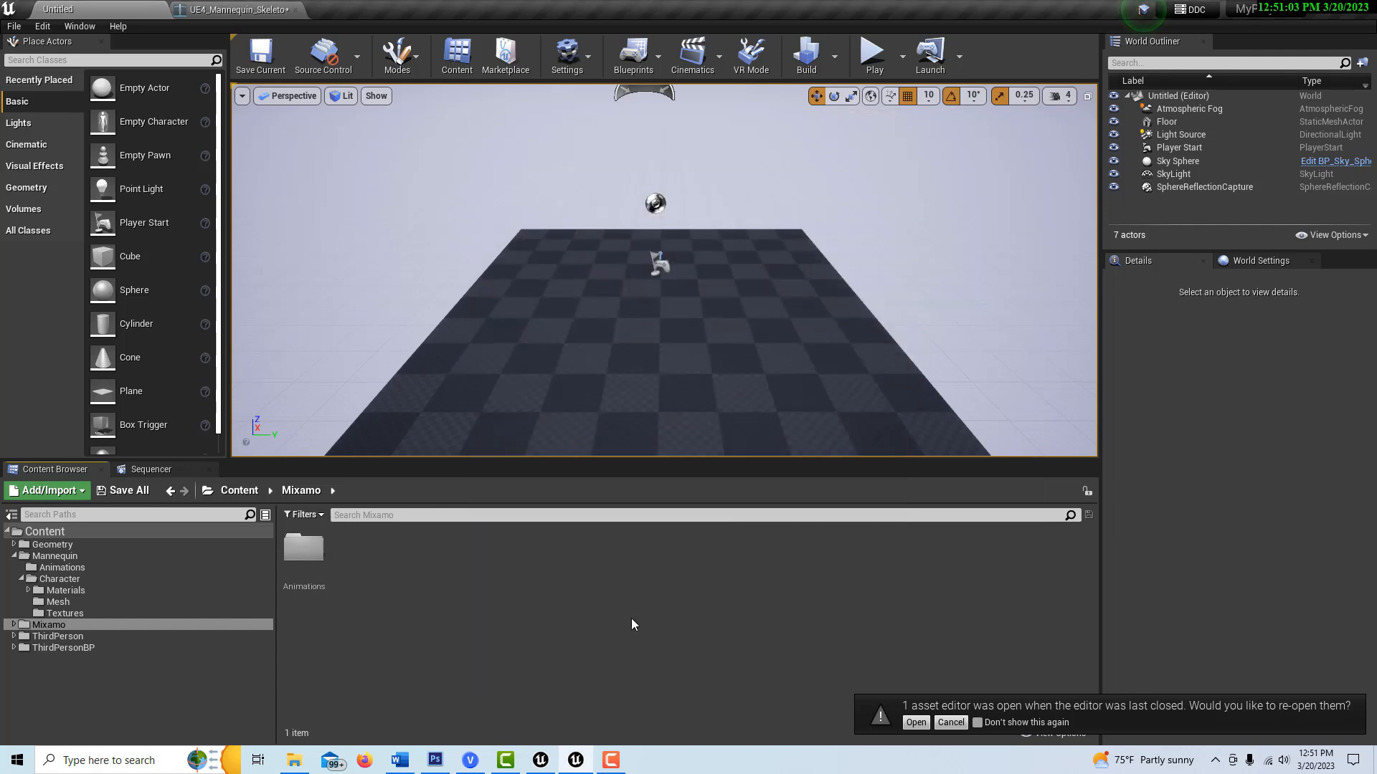
pyautogui.moveTo(587, 608)
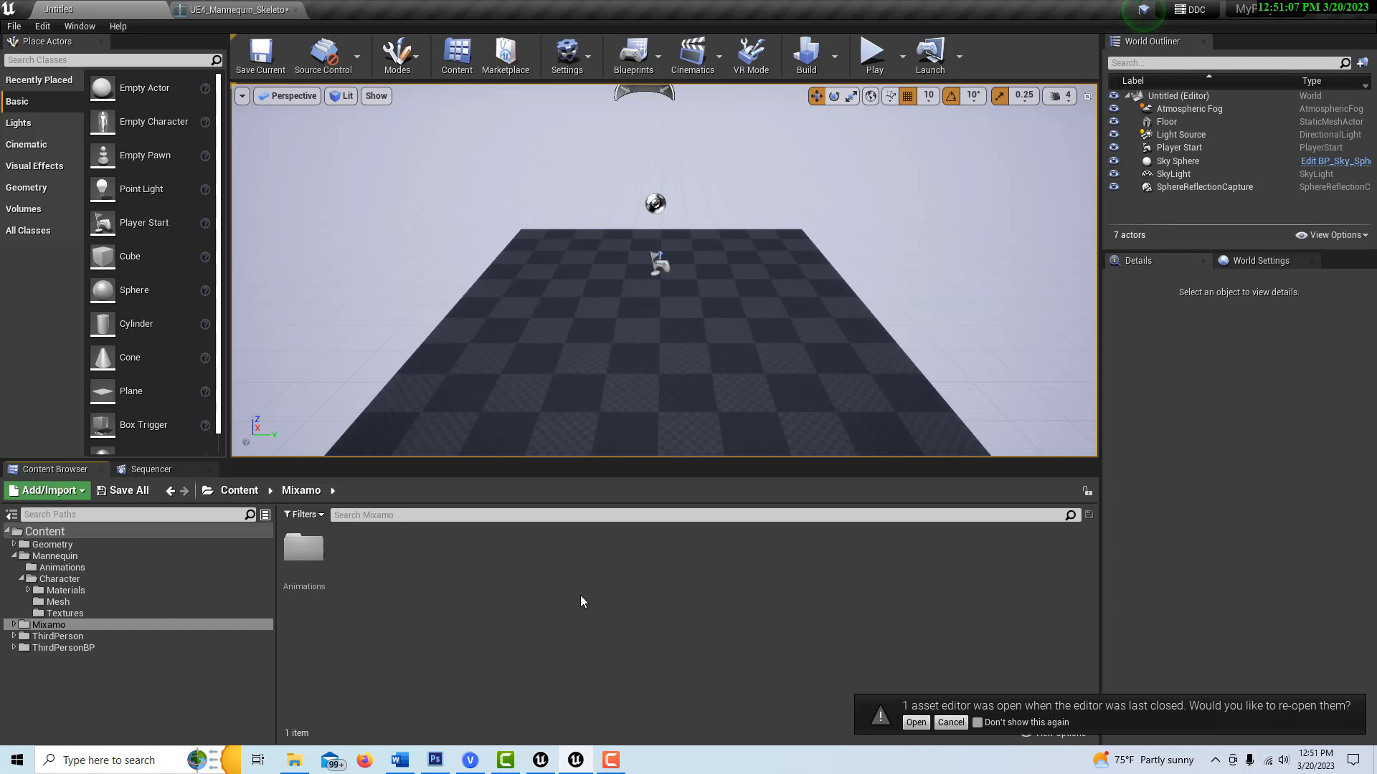
pyautogui.moveTo(801, 596)
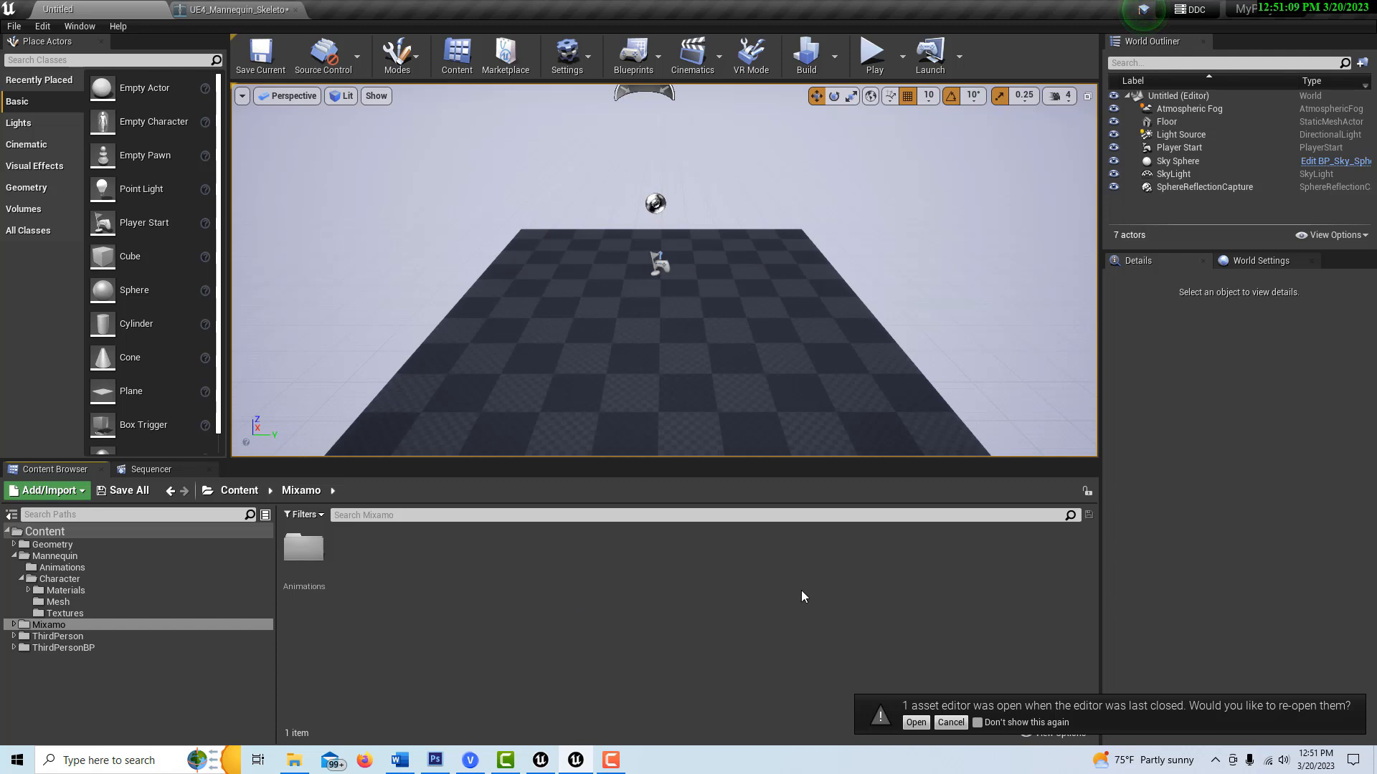